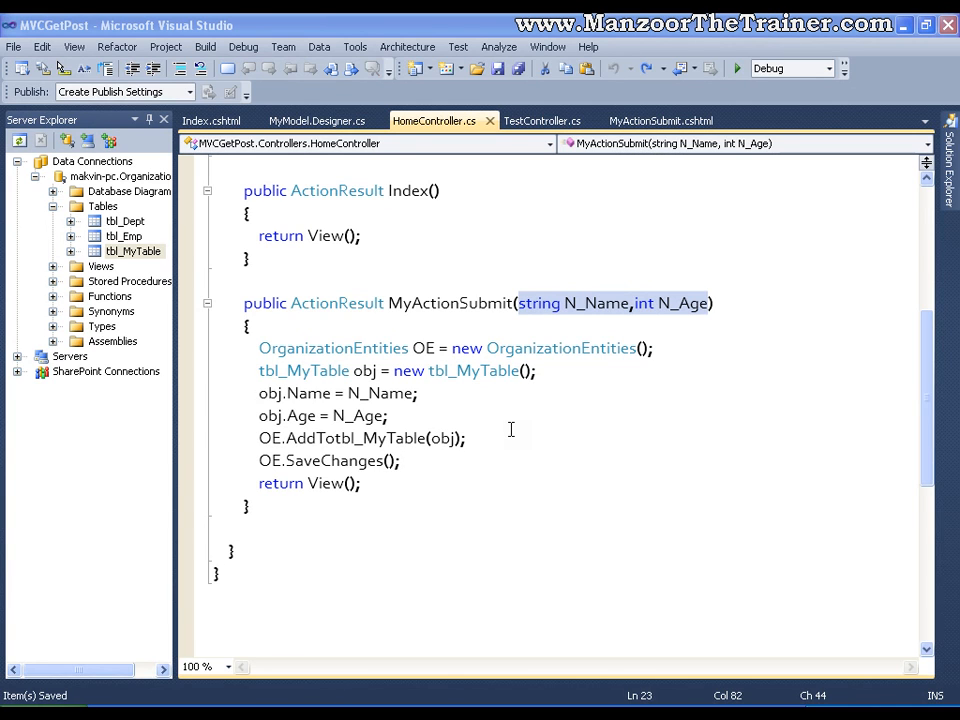
# Step: Scroll to the top of HomeController to add comments about parameters, context objects and model binding
pyautogui.scroll(3)
pyautogui.write('//Extract it from a set of context objects.')
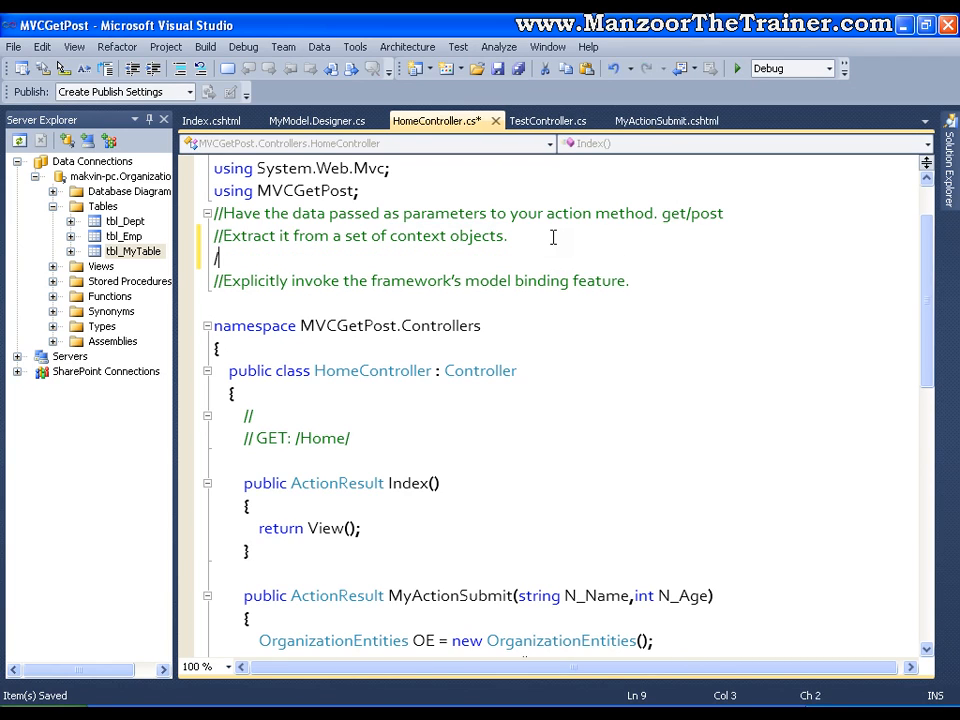
# Step: Write the comment 'get -->Request.QueryString' on the blank comment line
pyautogui.write('get')
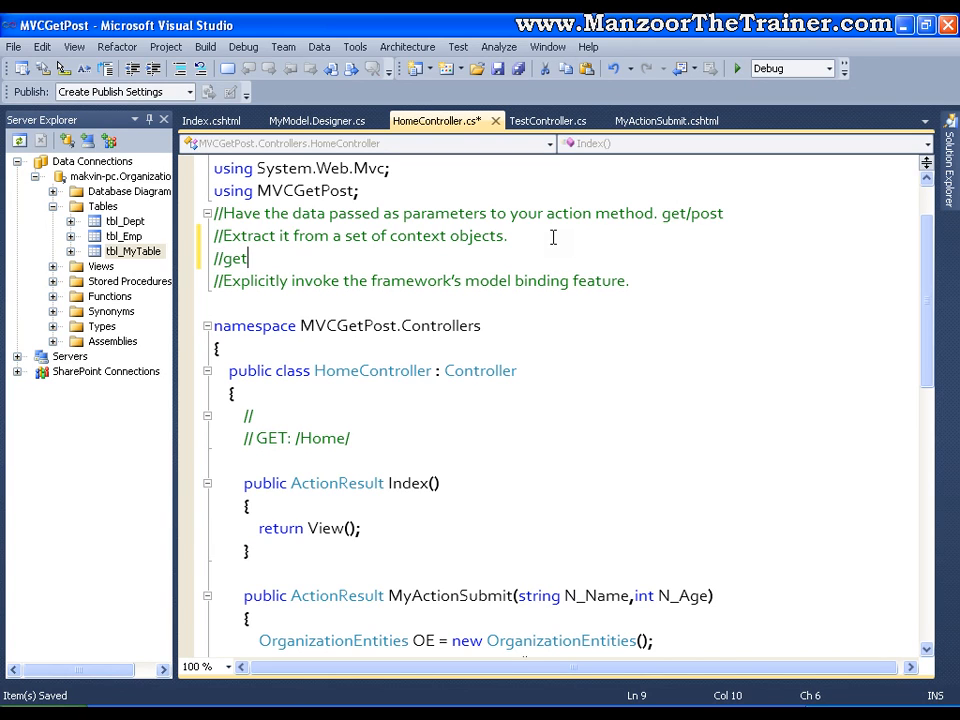
pyautogui.write('-->')
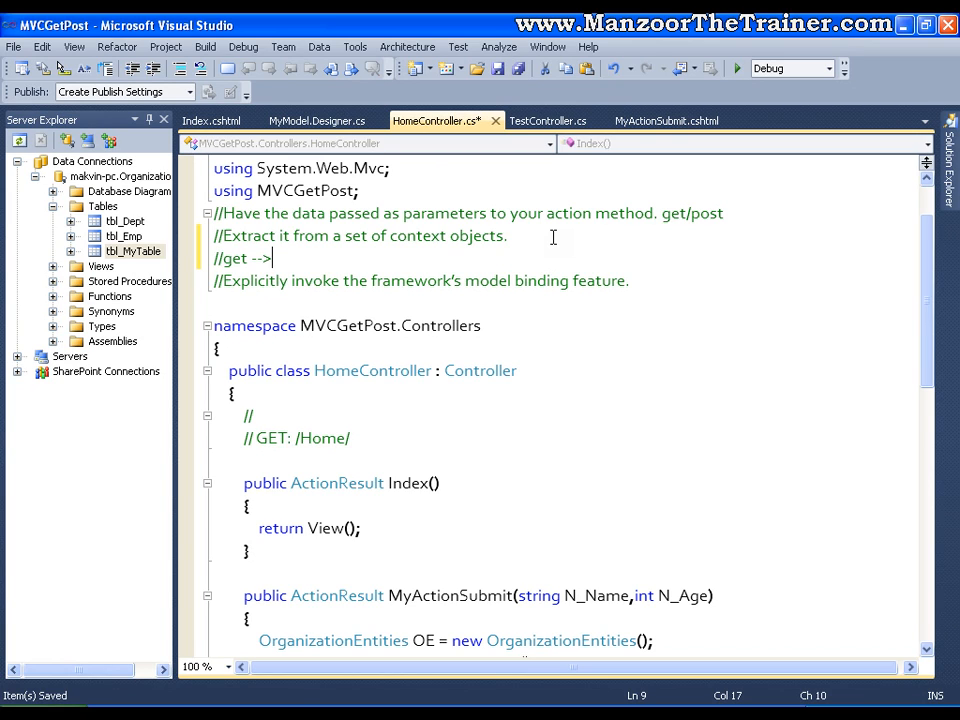
pyautogui.write('Query')
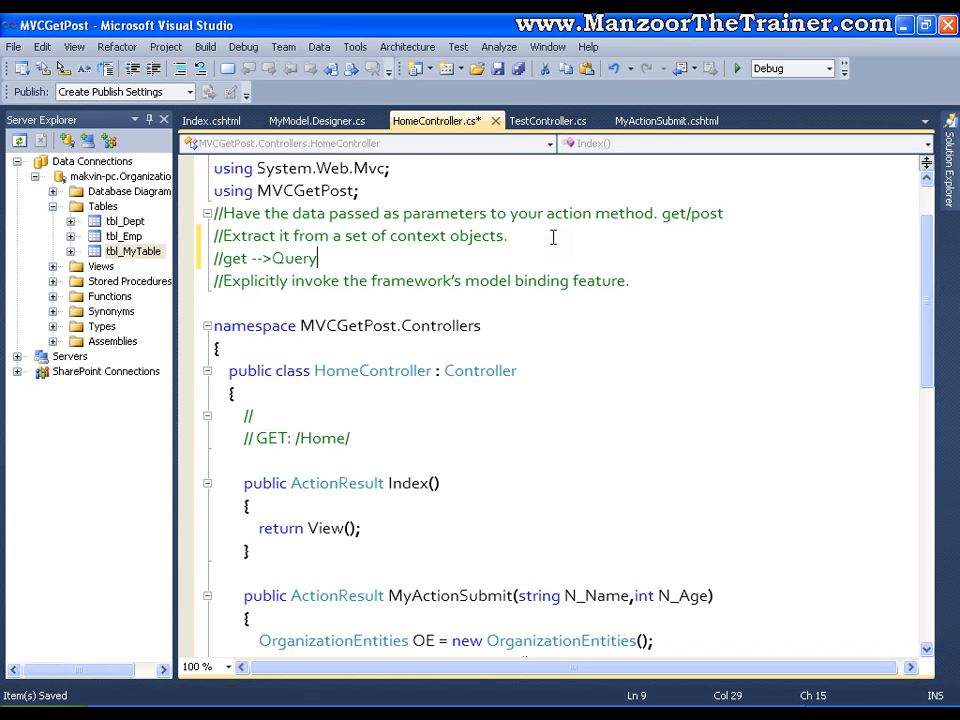
pyautogui.write('Stri')
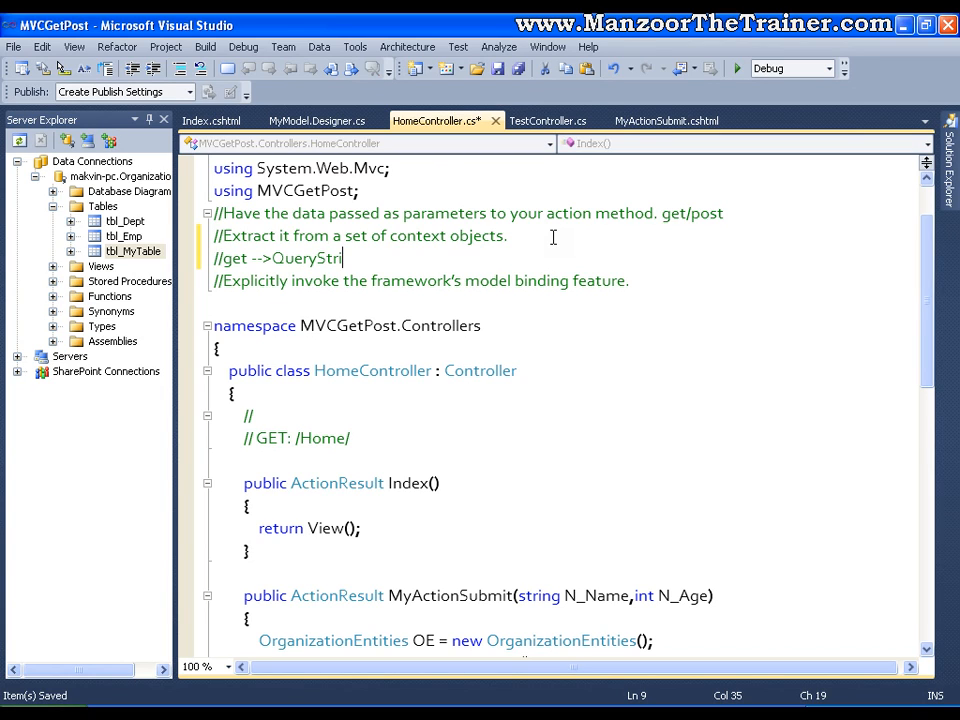
pyautogui.write('ng')
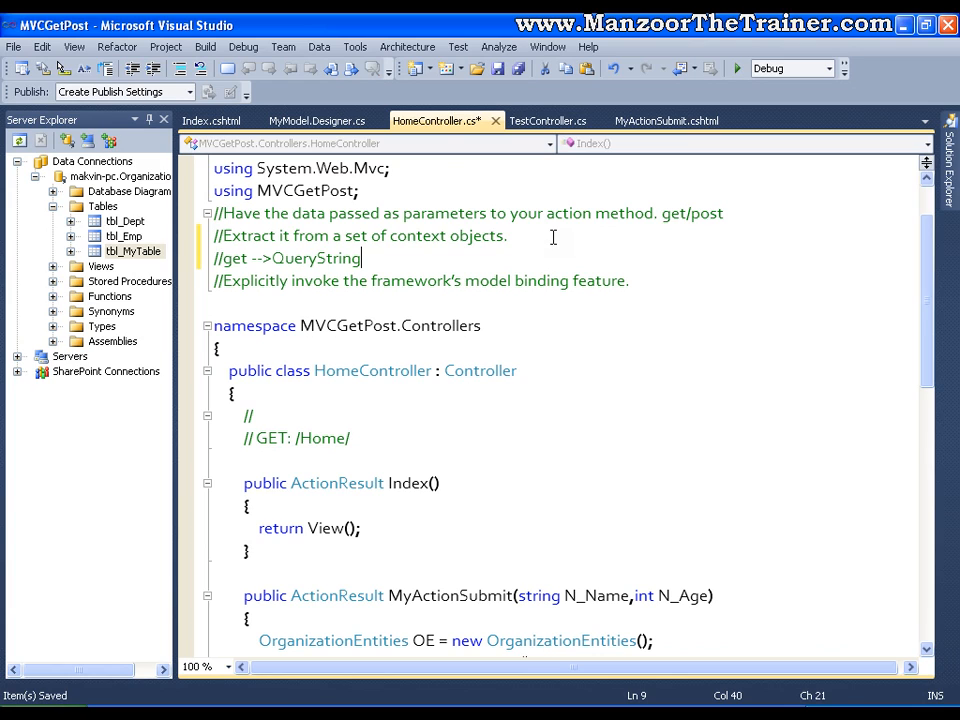
pyautogui.click(276, 258)
pyautogui.write('Request.')
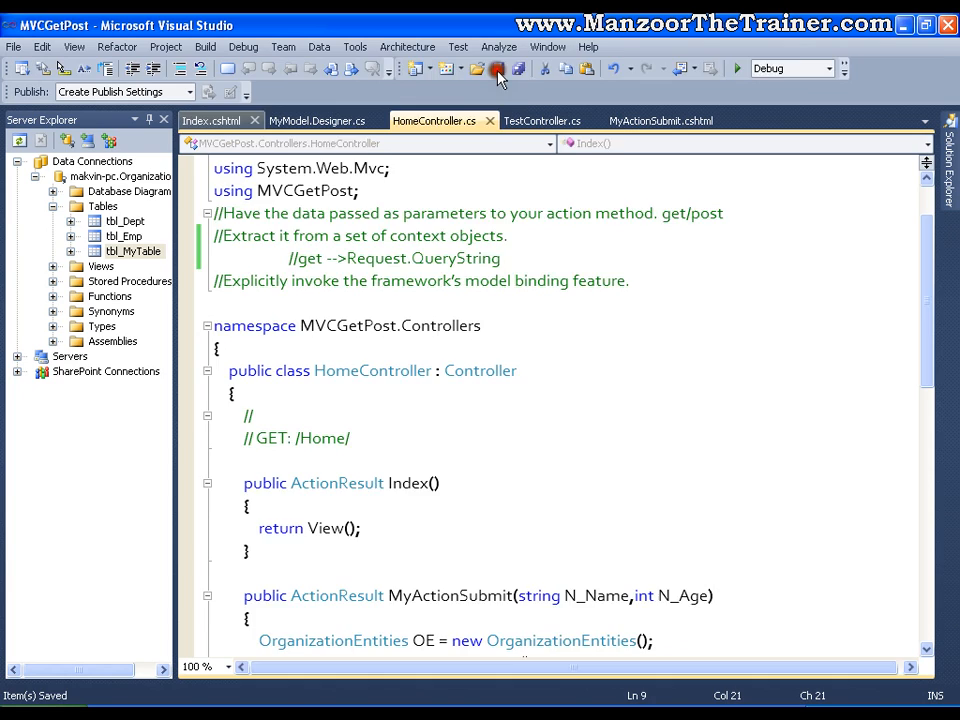
# Step: Change the Index.cshtml form method from post to get, then return to HomeController.cs
pyautogui.click(212, 120)
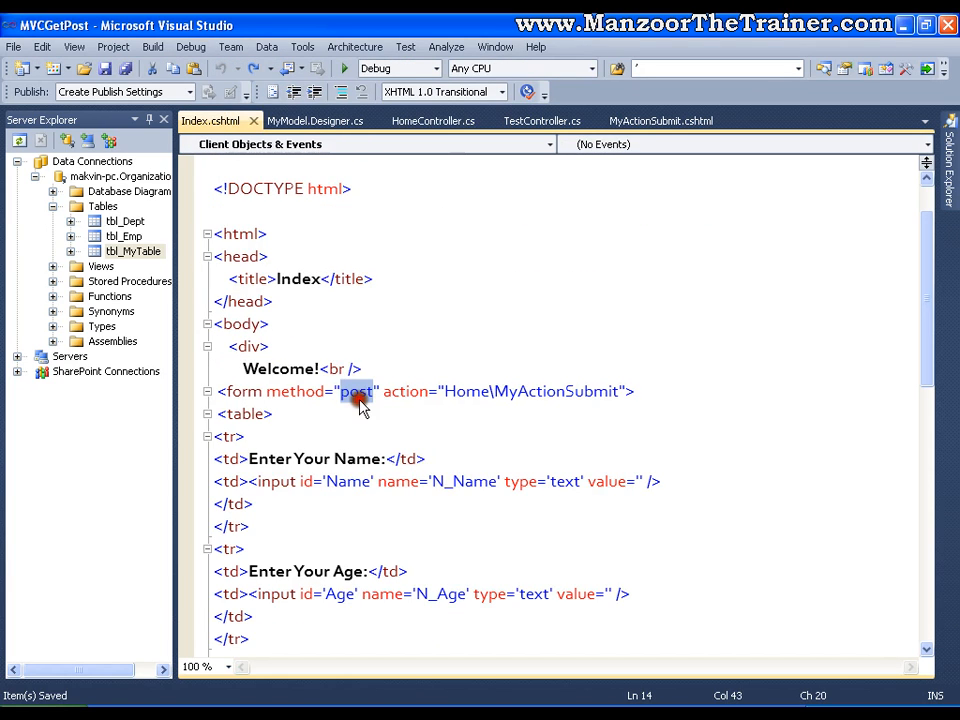
pyautogui.write('get')
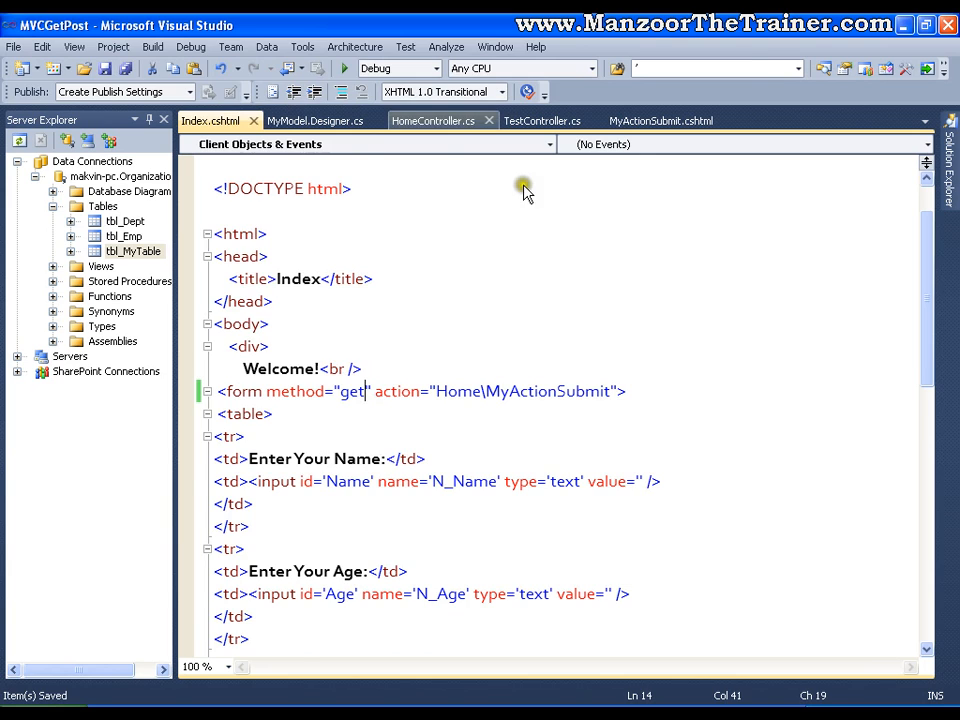
pyautogui.click(432, 120)
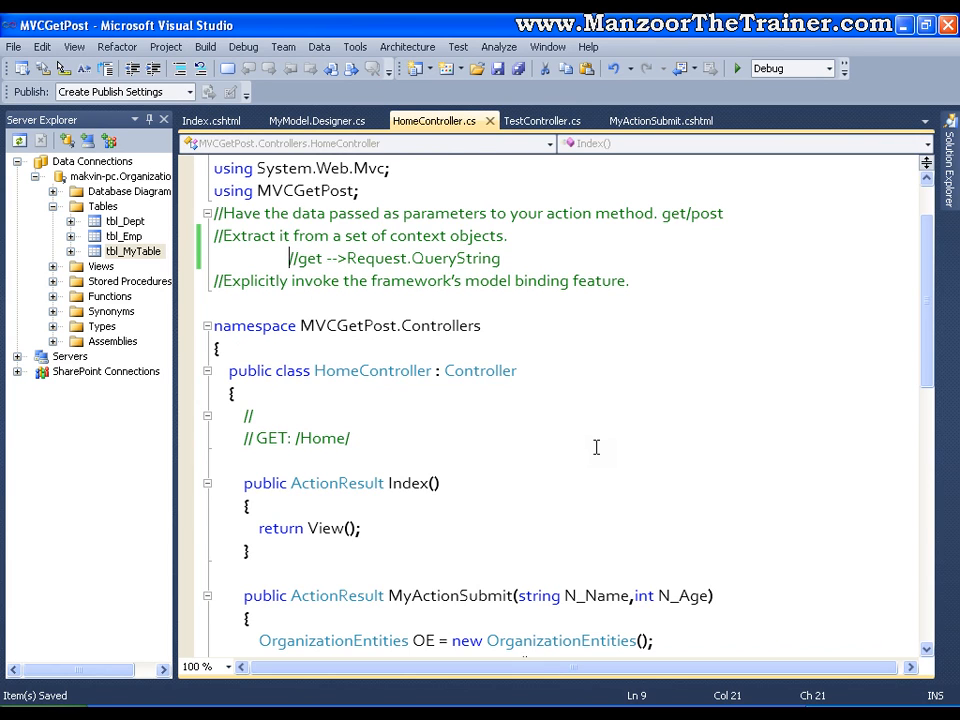
# Step: Remove the action parameters and read string name from Request.QueryString["N_Name"]
pyautogui.scroll(-3)
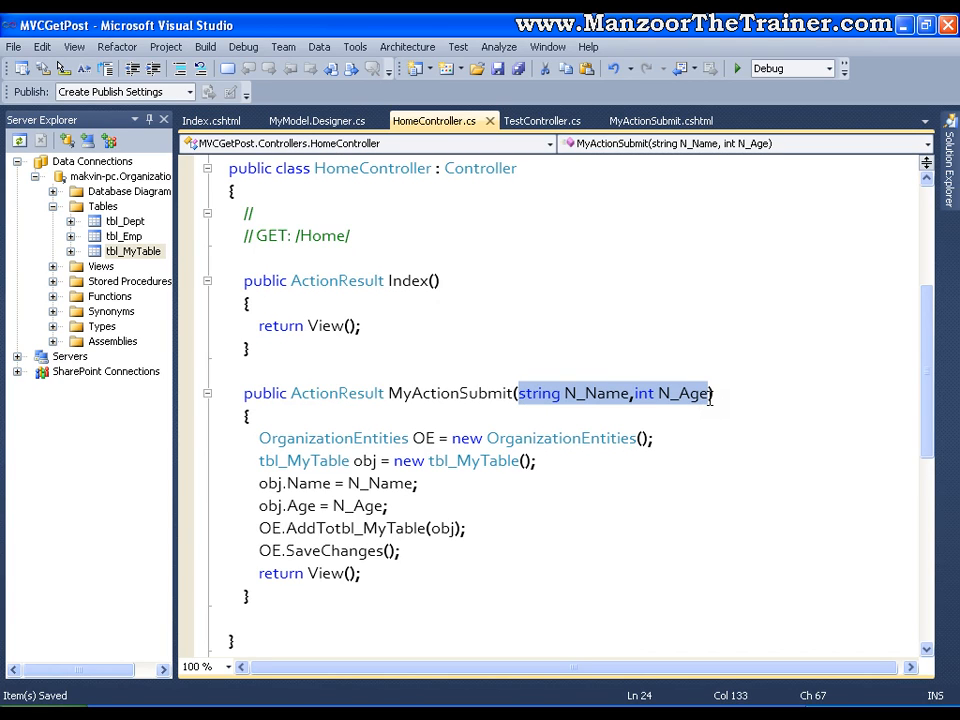
pyautogui.press('Delete')
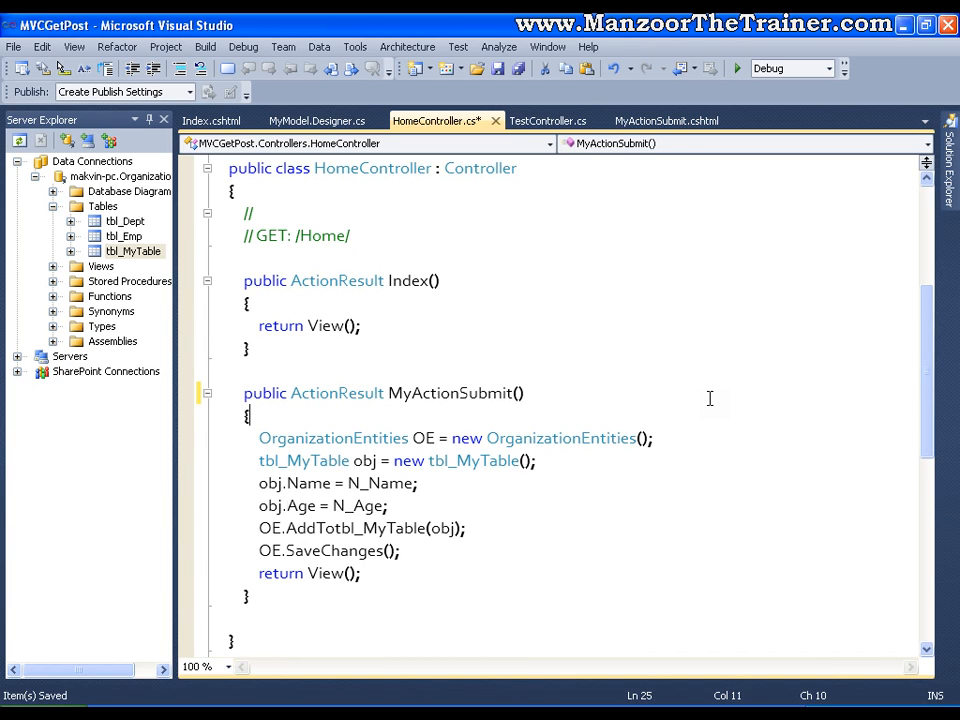
pyautogui.write('string')
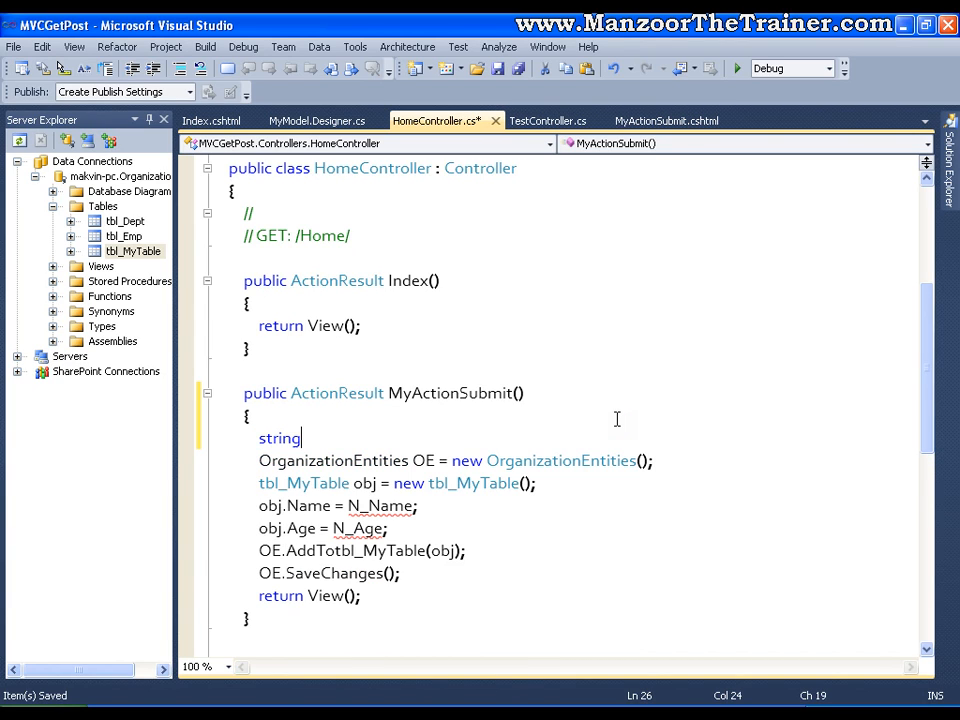
pyautogui.write('nam')
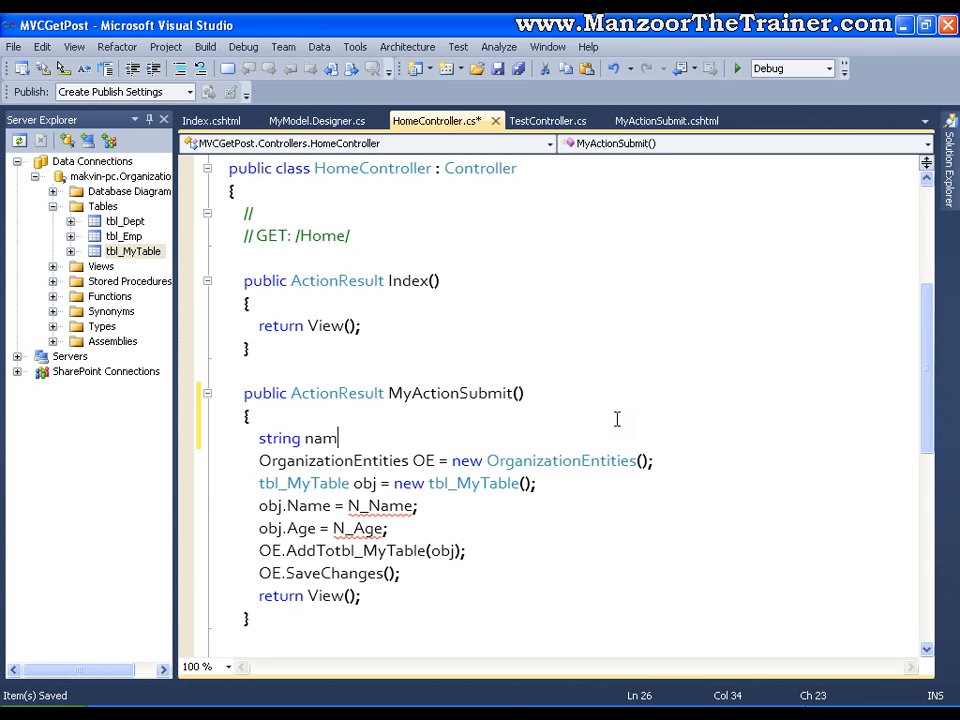
pyautogui.write('e=')
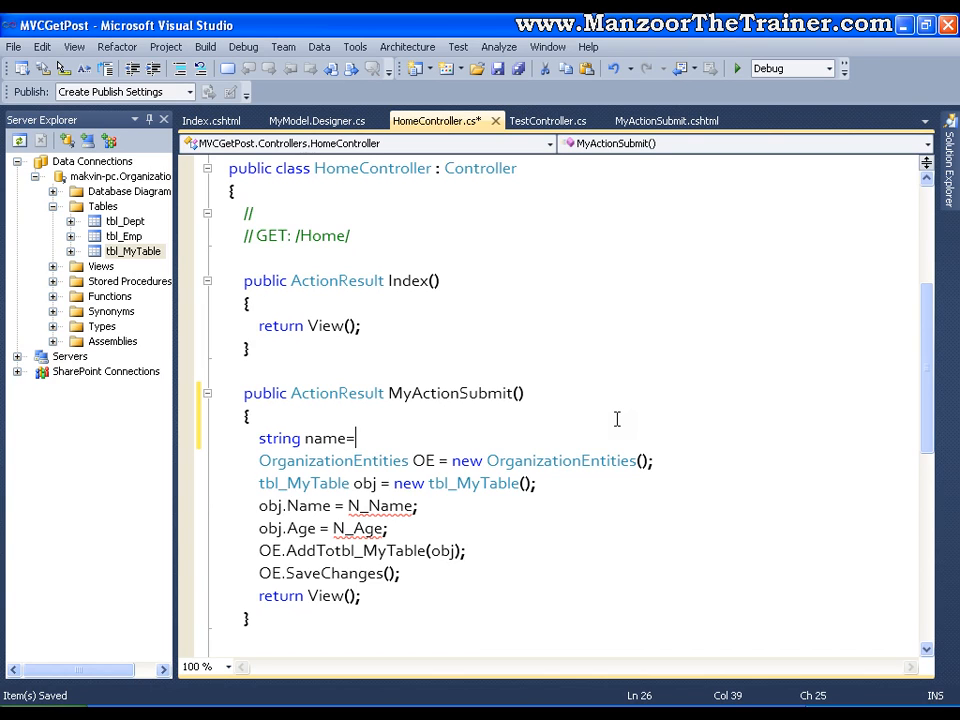
pyautogui.write('Req')
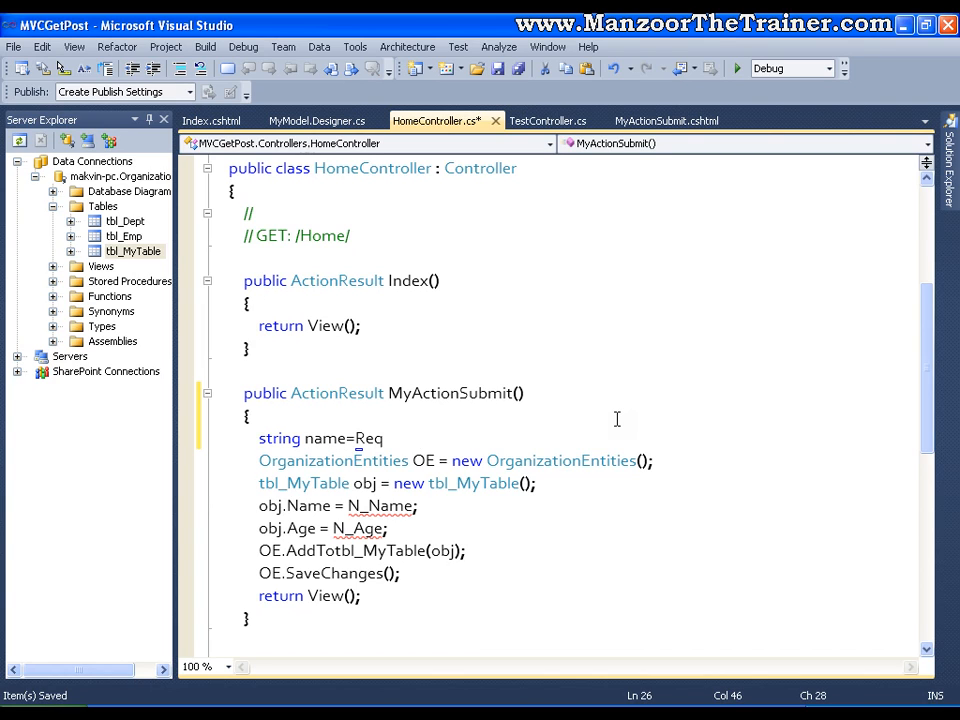
pyautogui.write('uest.Q')
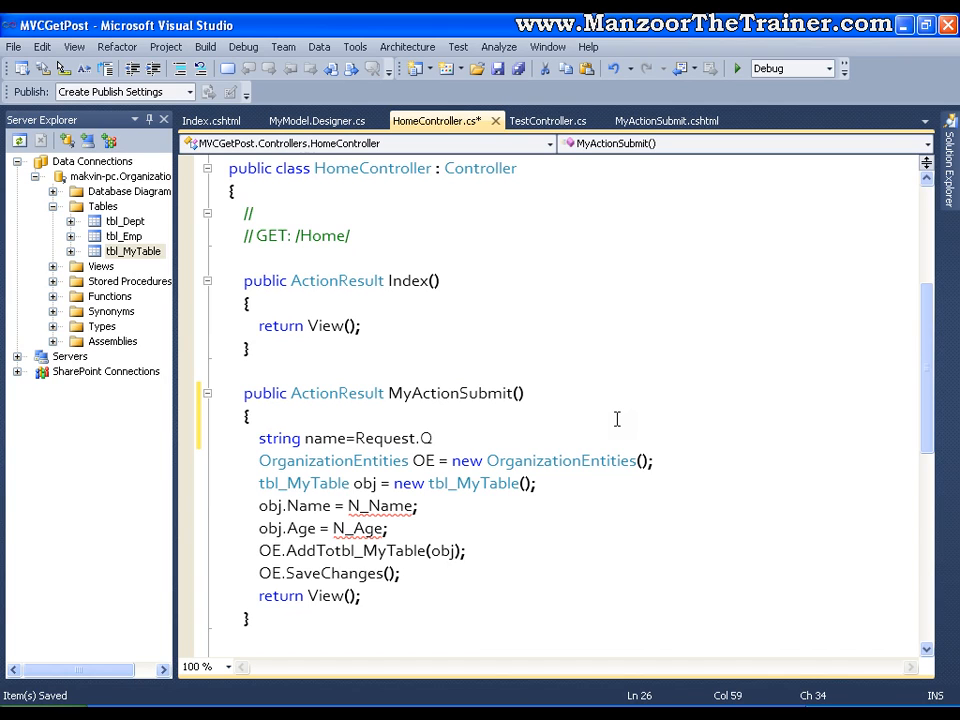
pyautogui.write('ueryString["')
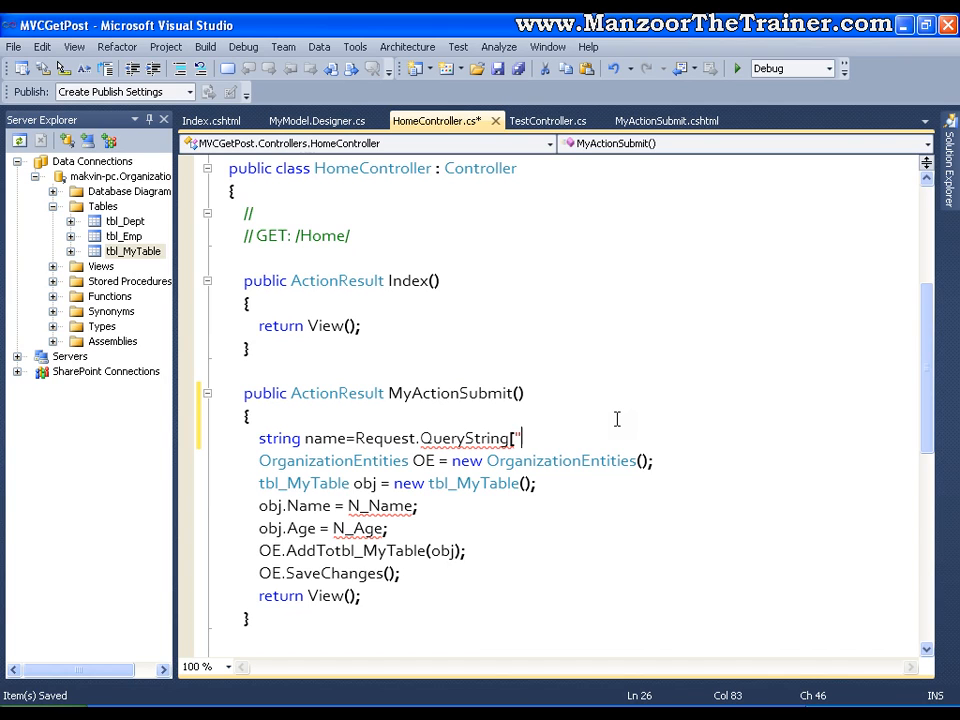
pyautogui.write('""')
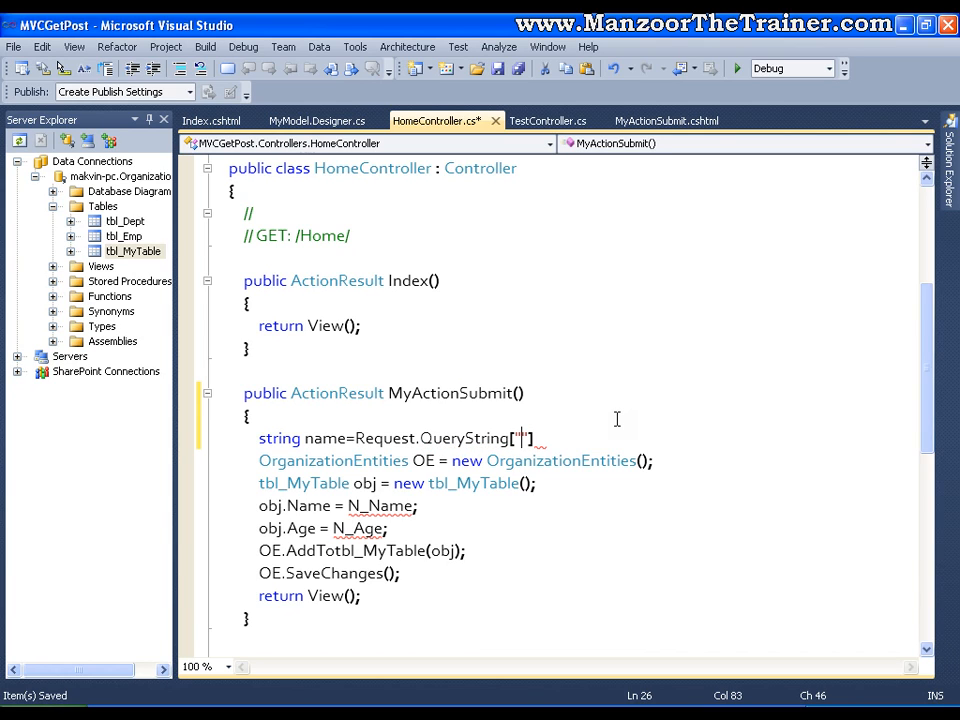
pyautogui.write('"')
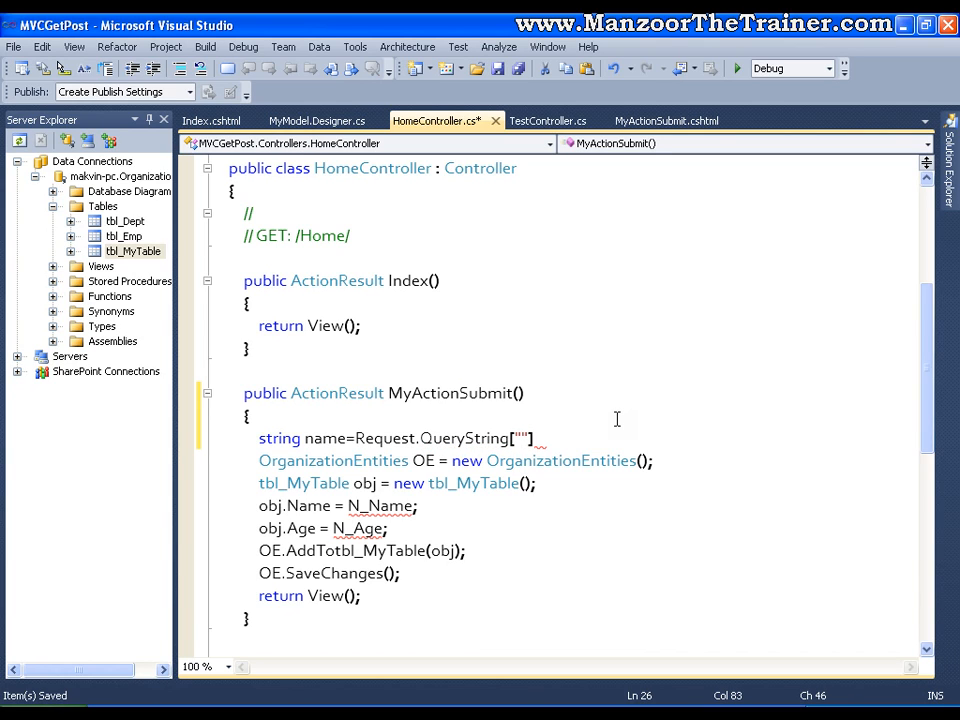
pyautogui.write('N_Na')
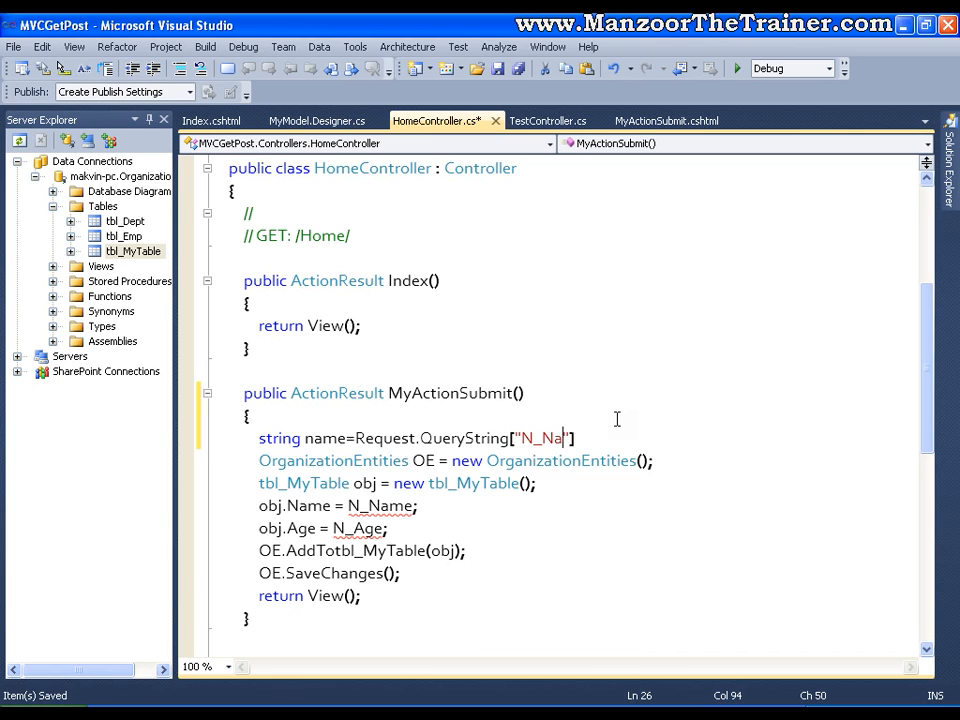
pyautogui.write('me')
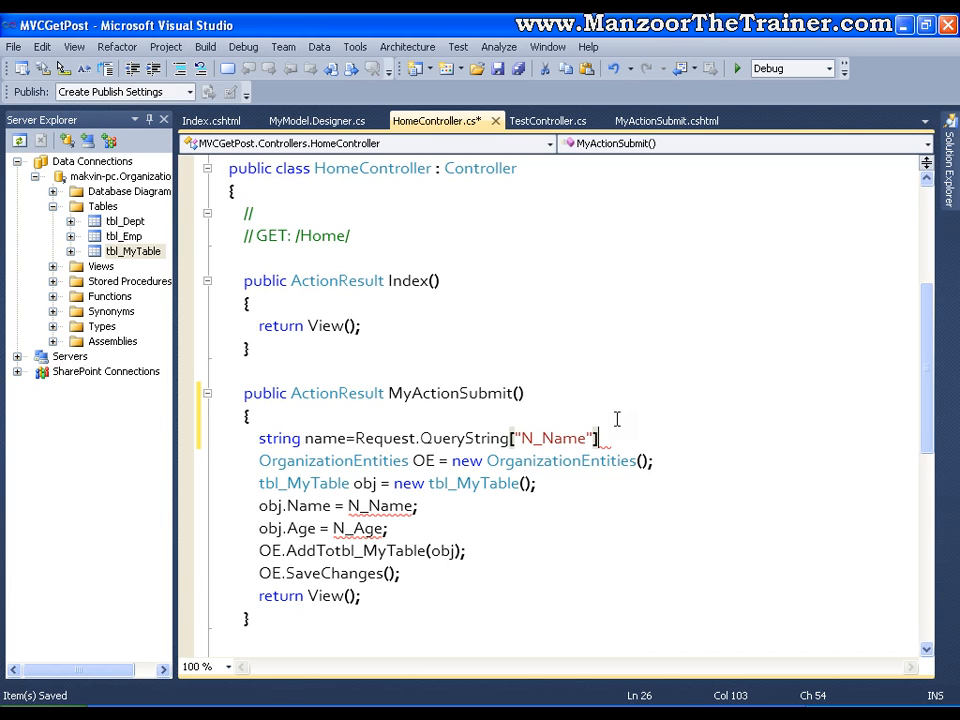
pyautogui.write('.t')
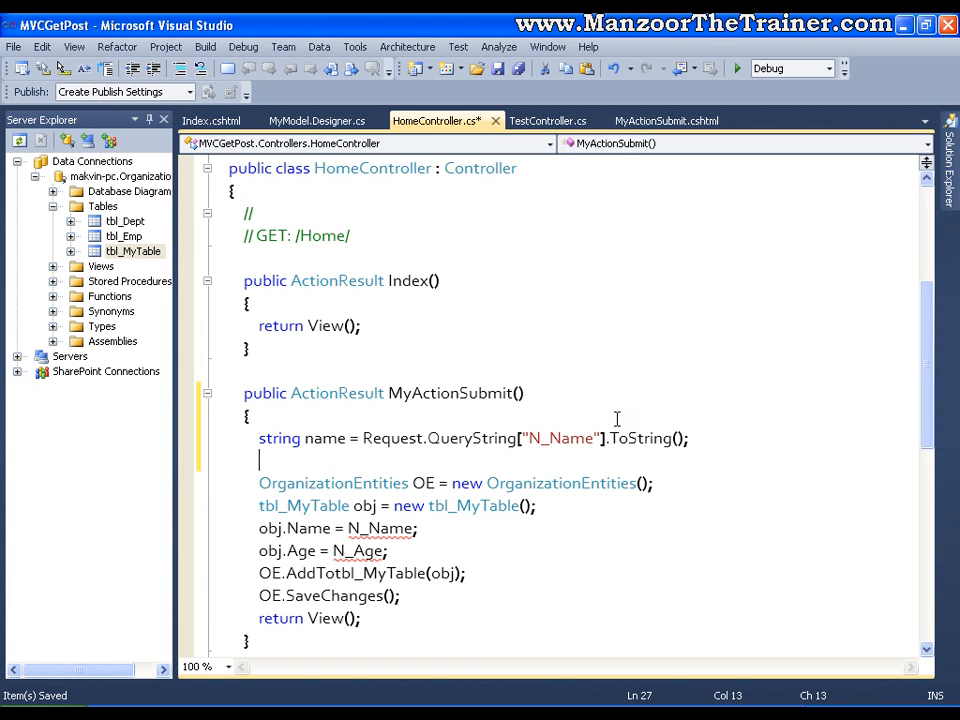
# Step: Read int age as int.Parse(Request.QueryString["N_Age"].ToString())
pyautogui.write('int')
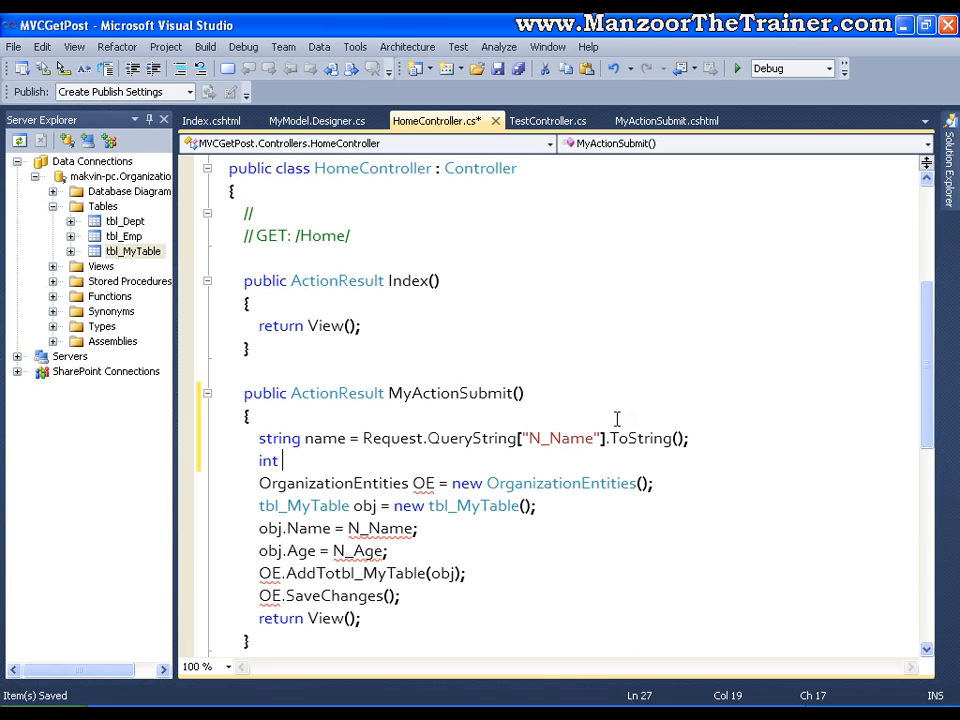
pyautogui.write('age')
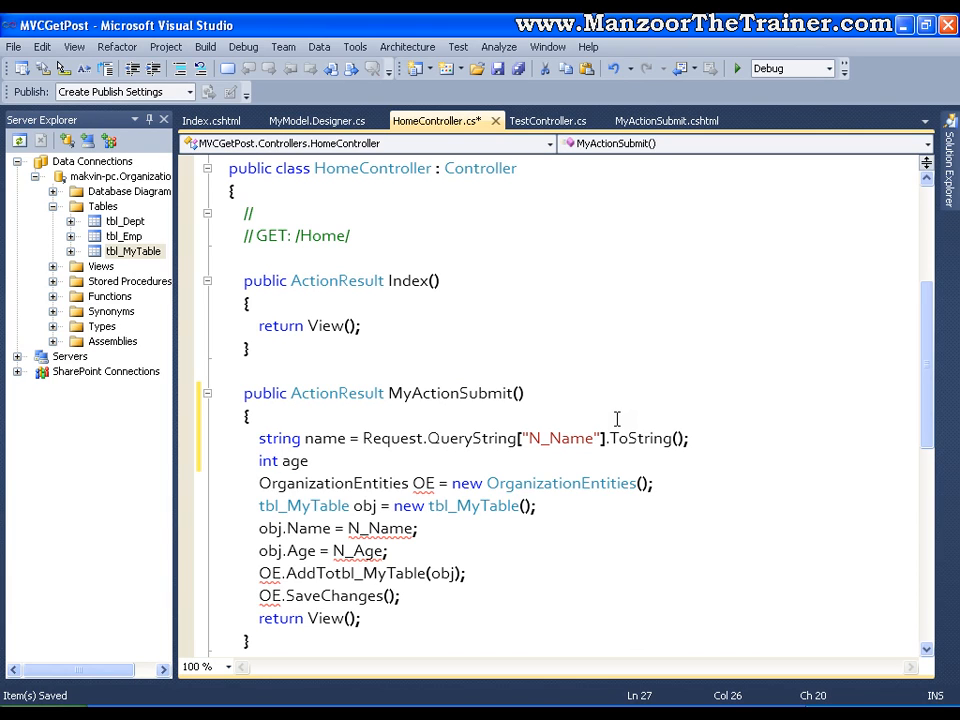
pyautogui.write('=Req')
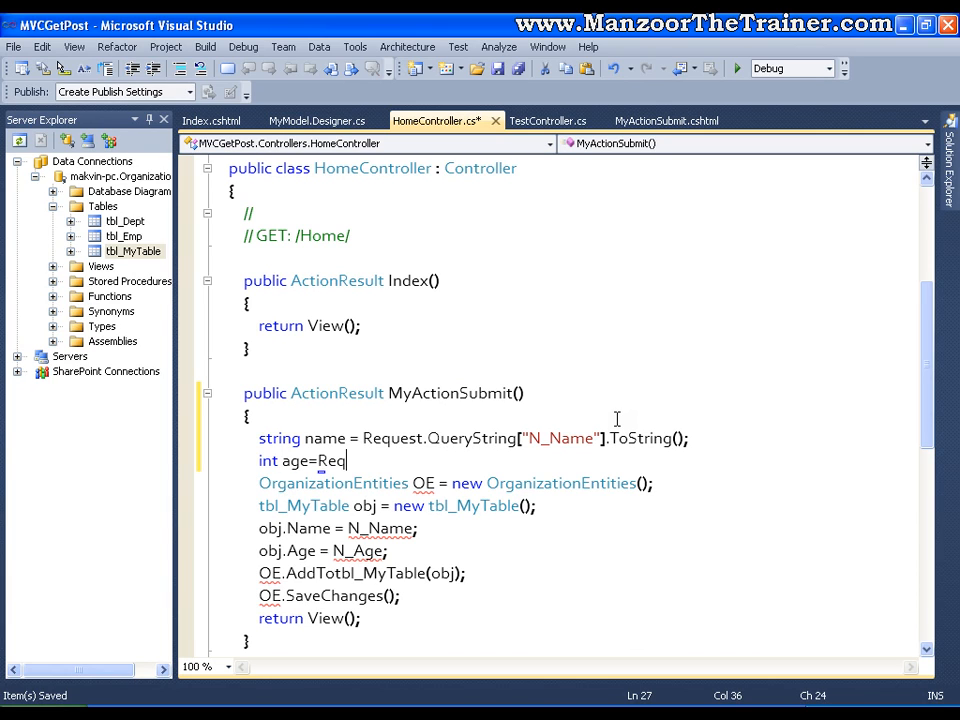
pyautogui.write('uest.')
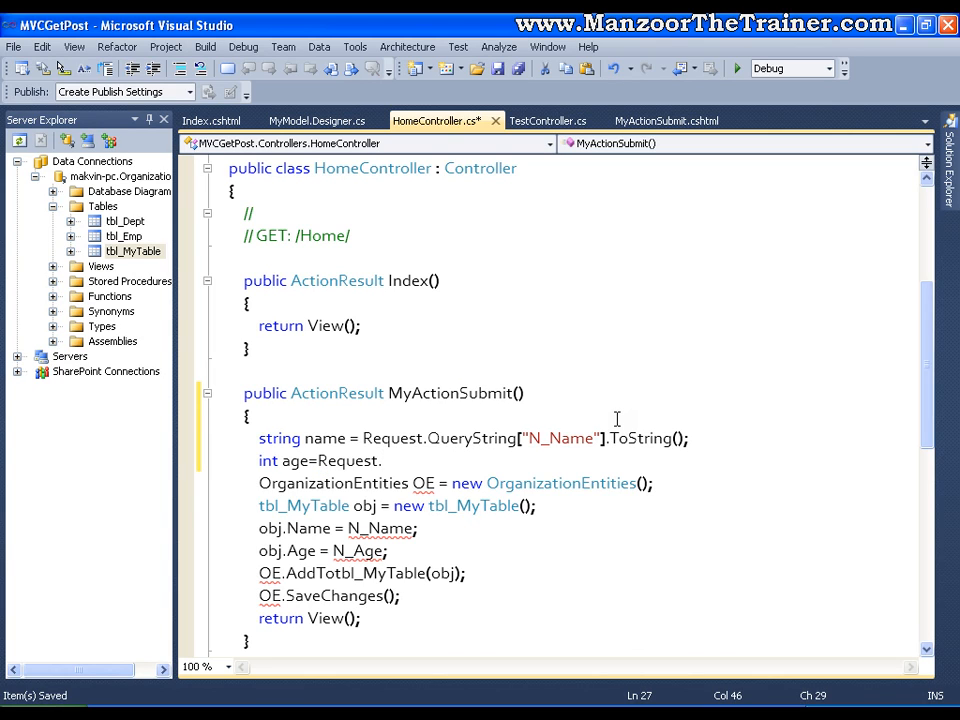
pyautogui.write('.QueryString["')
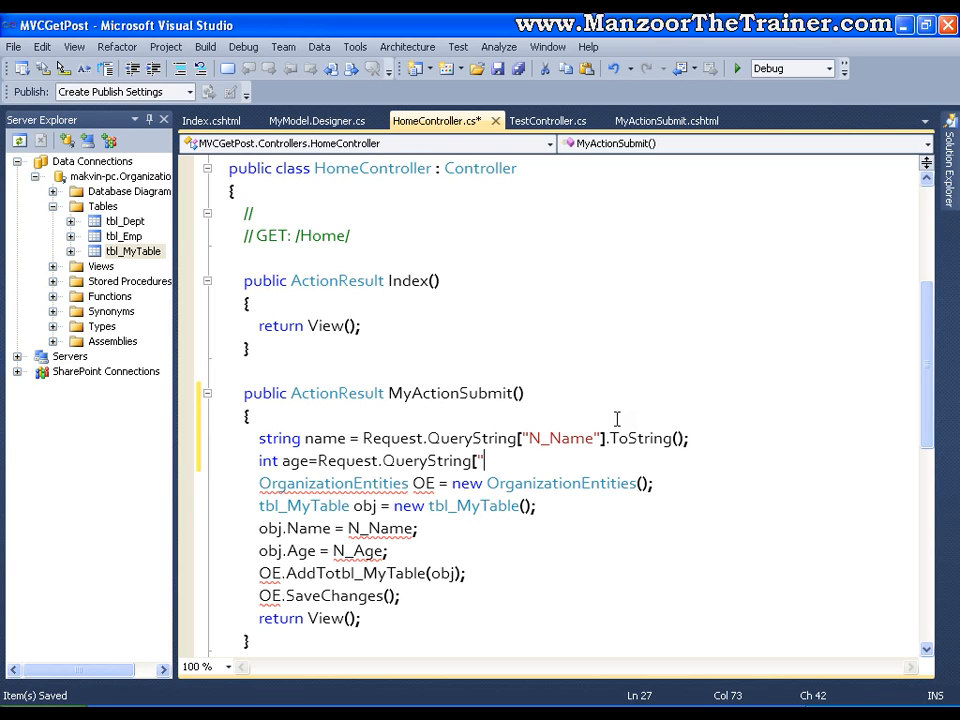
pyautogui.write('N_A')
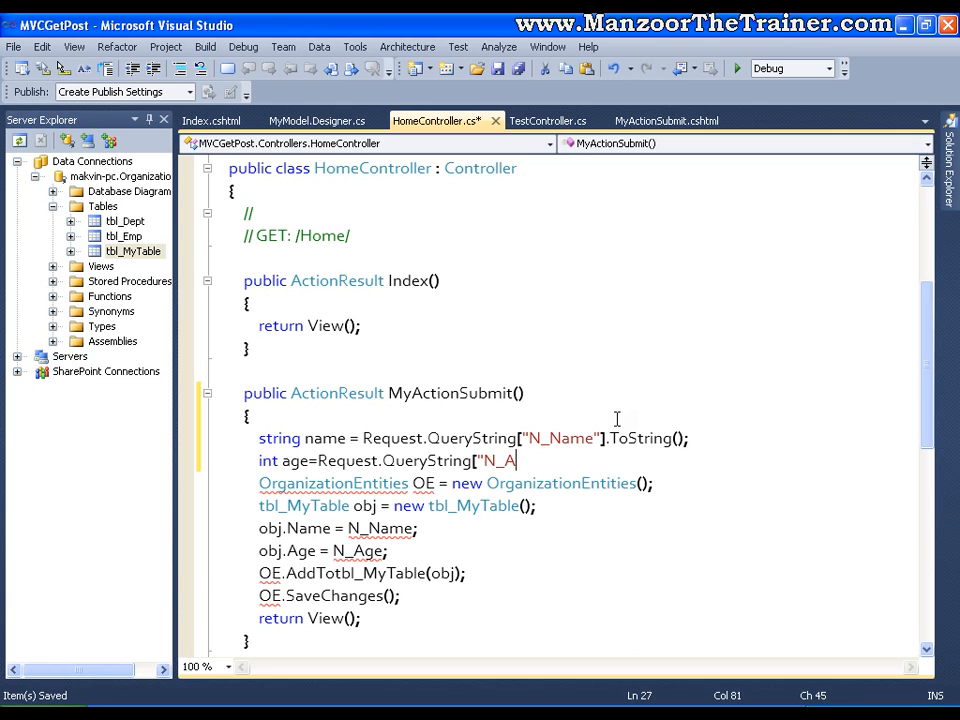
pyautogui.write('ge"]')
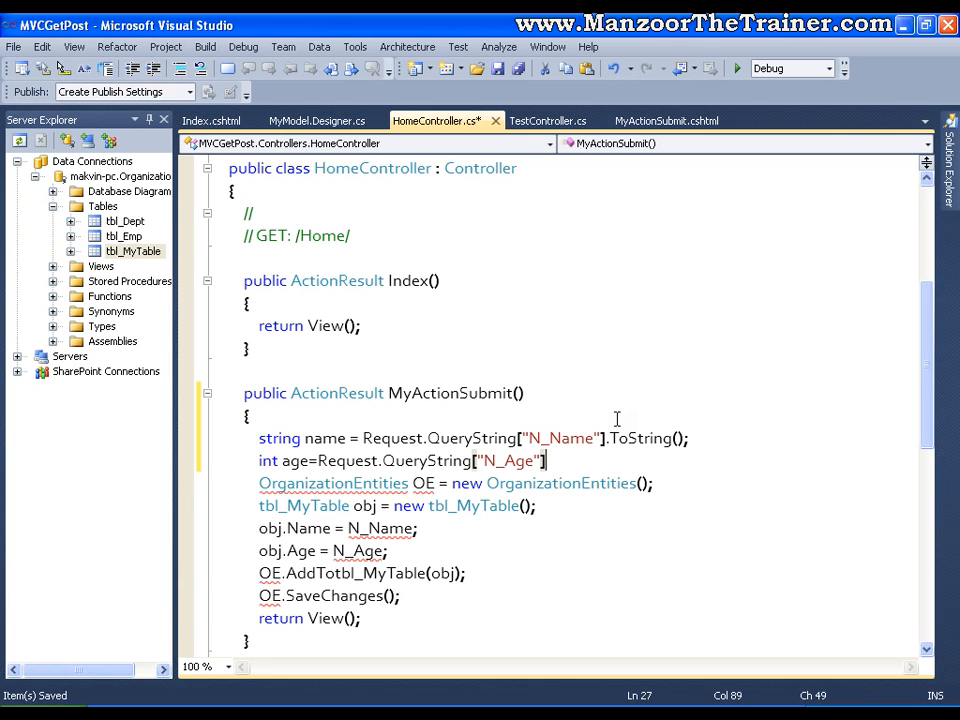
pyautogui.write('.ToString())')
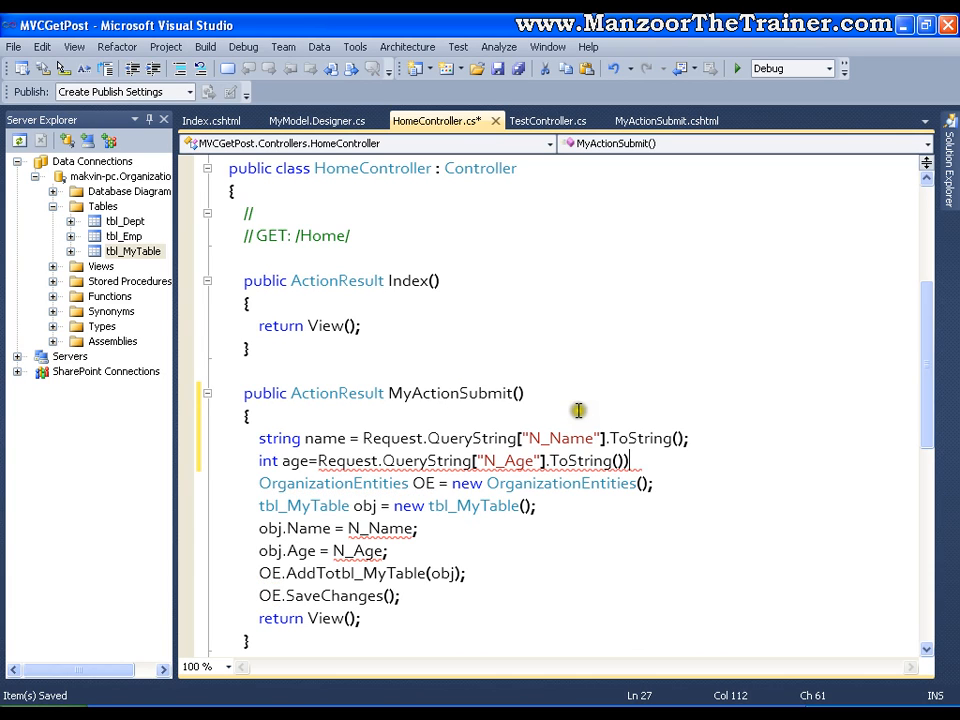
pyautogui.click(324, 460)
pyautogui.write('int(')
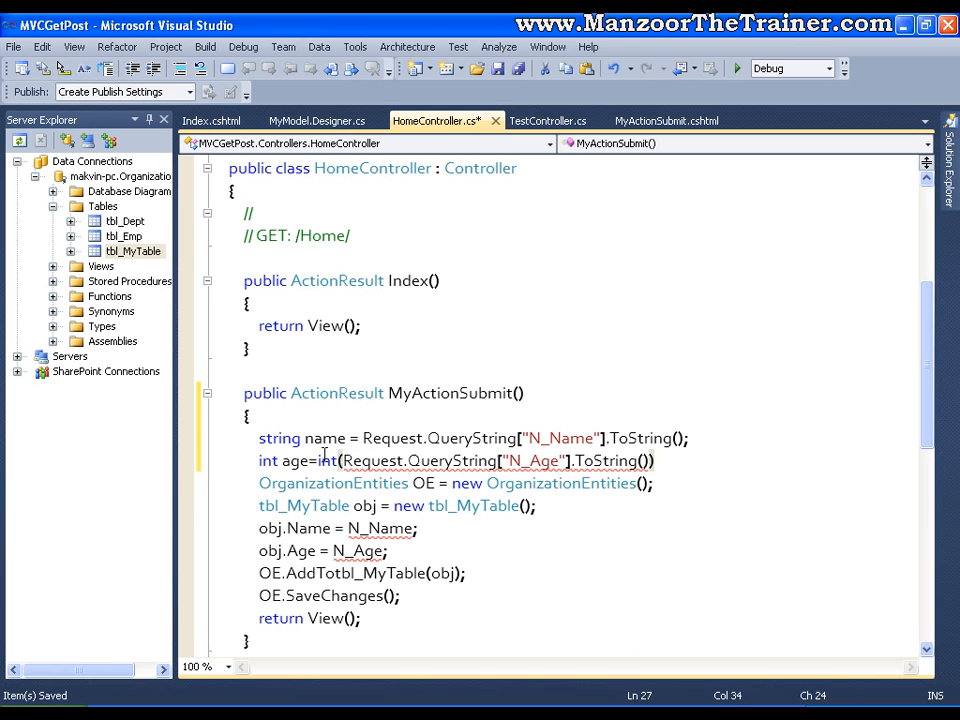
pyautogui.write('.Parse')
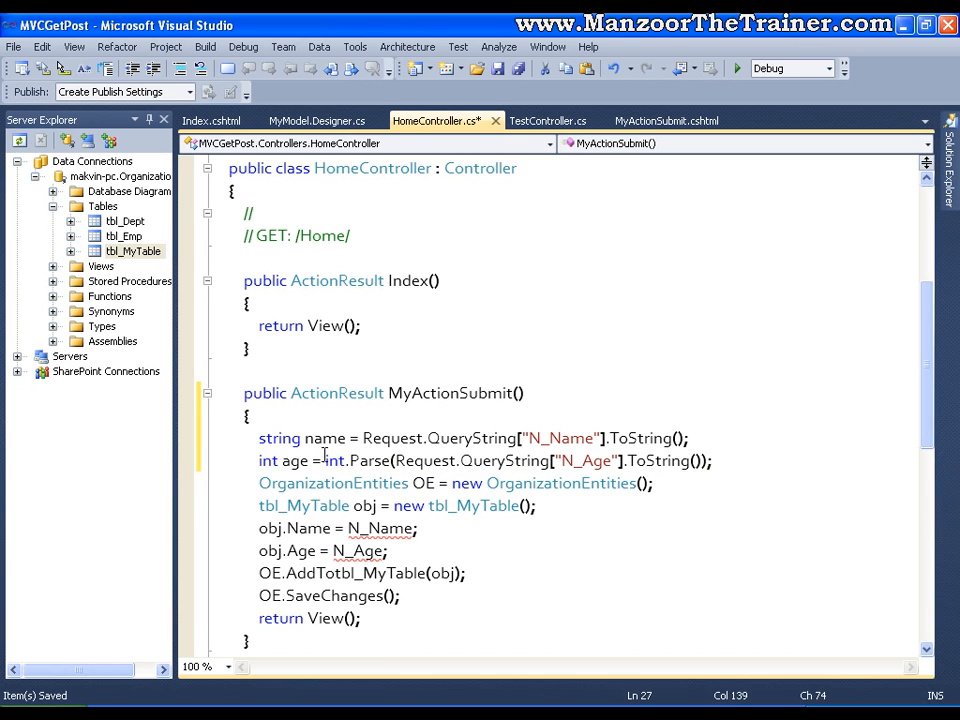
# Step: Assign the name and age variables to obj.Name and obj.Age
pyautogui.doubleClick(294, 460)
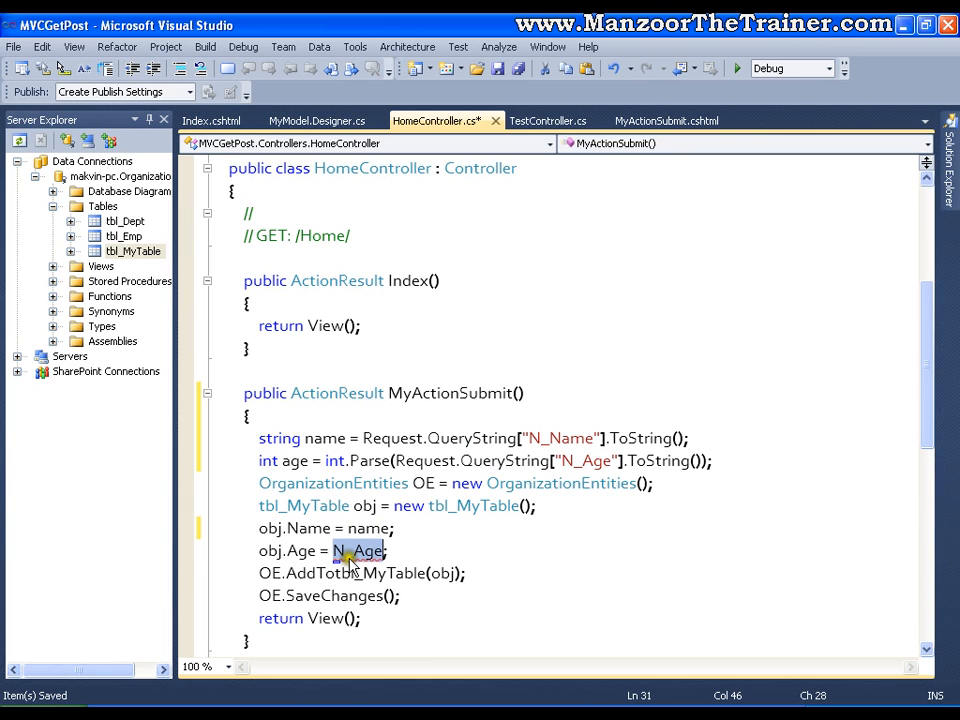
pyautogui.write('age')
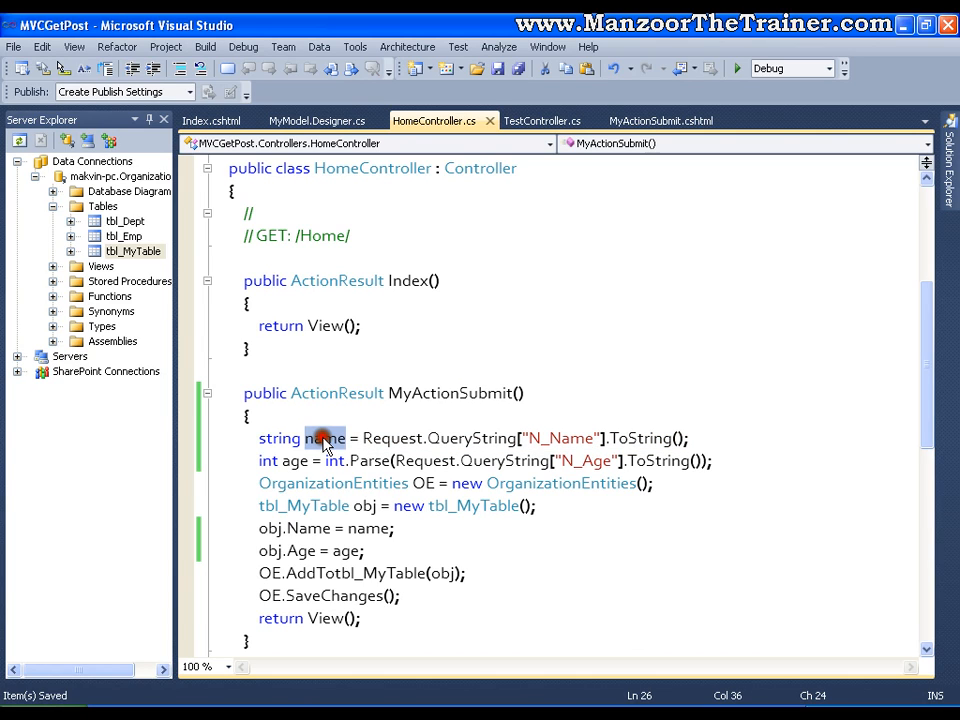
# Step: Run the app and submit the Index form with name Azher and age 45
pyautogui.doubleClick(324, 438)
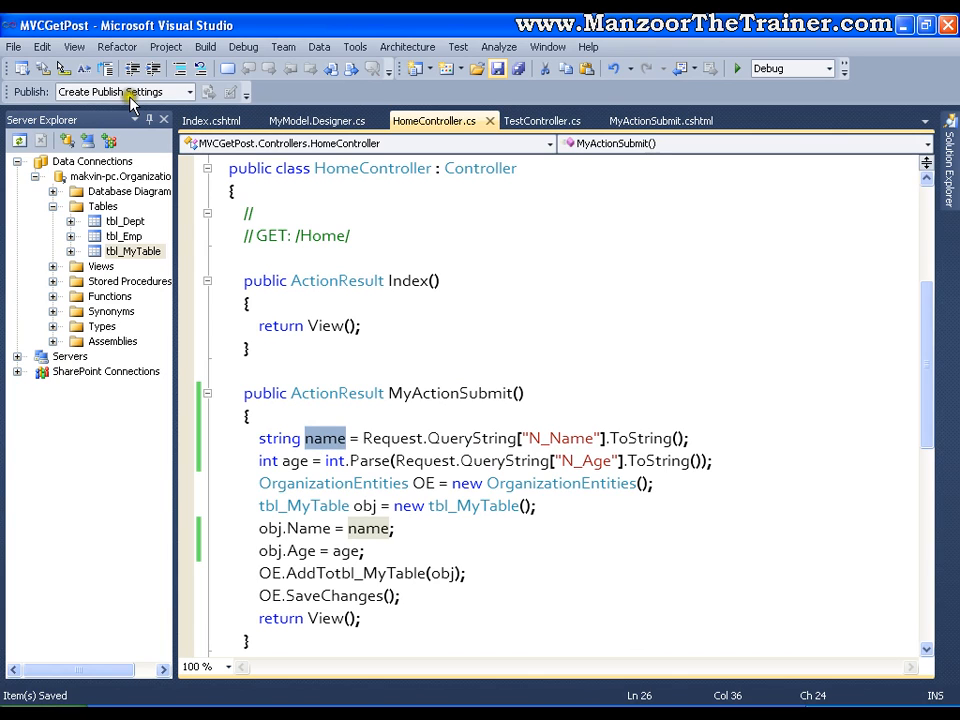
pyautogui.moveTo(532, 206)
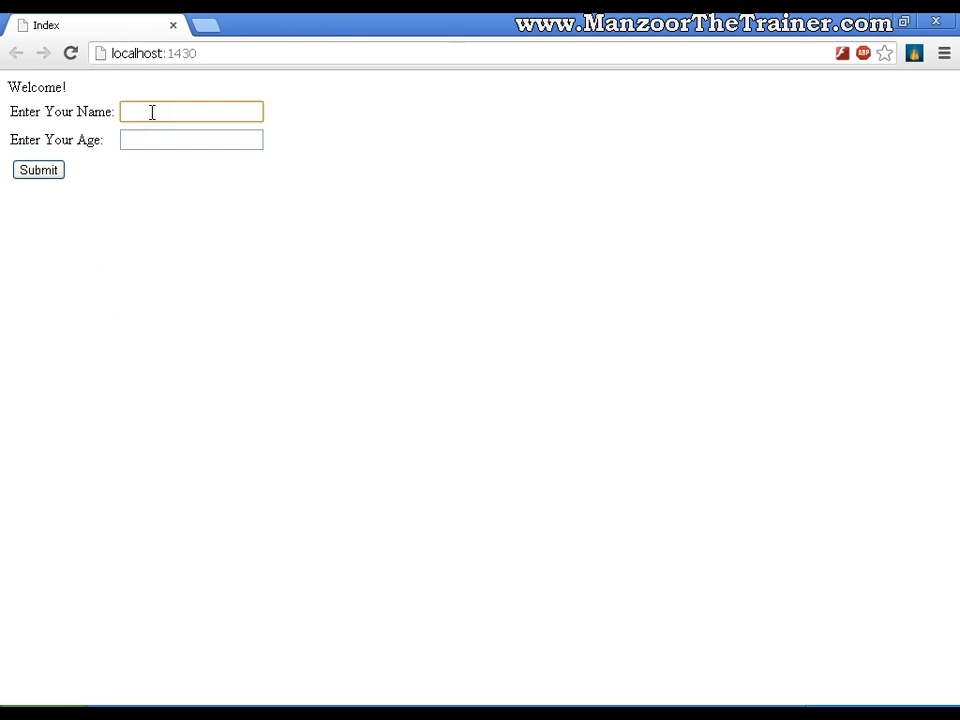
pyautogui.write('Azhei')
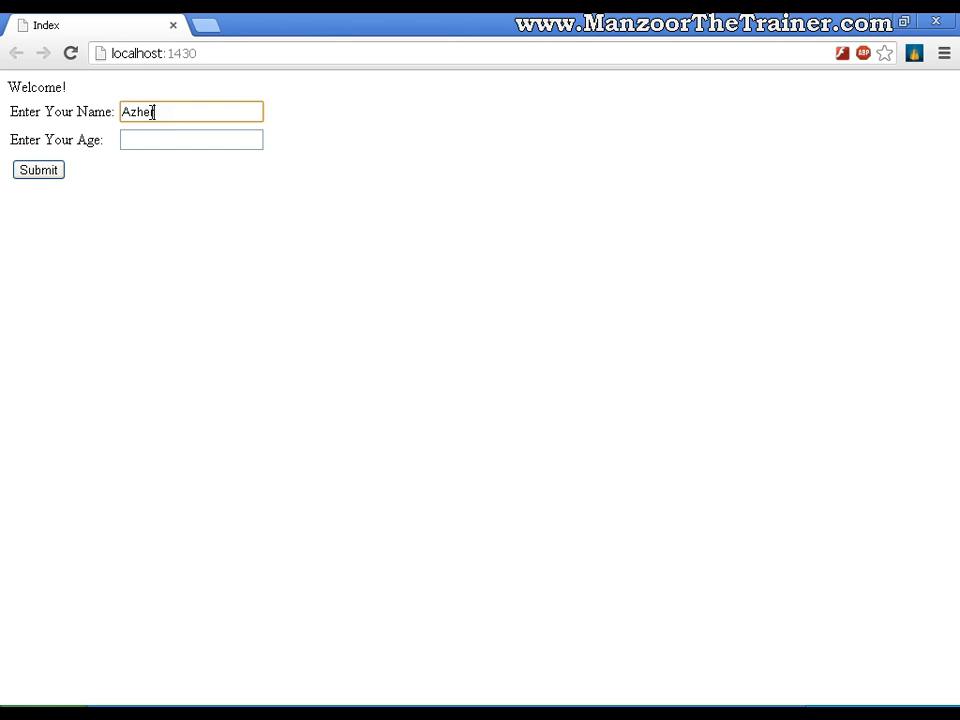
pyautogui.click(190, 140)
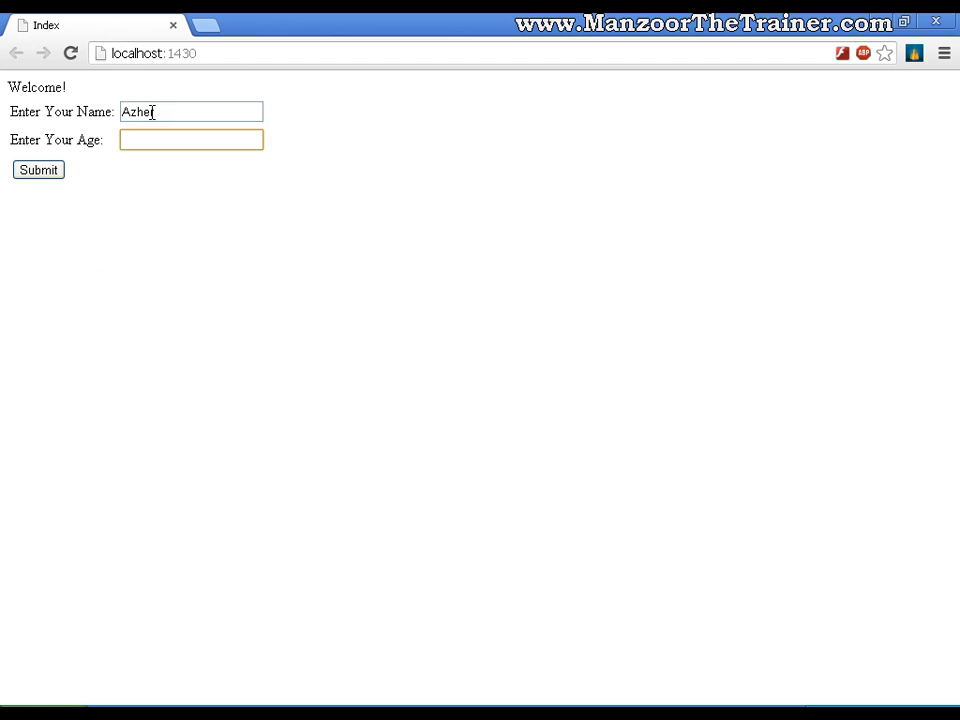
pyautogui.write('45')
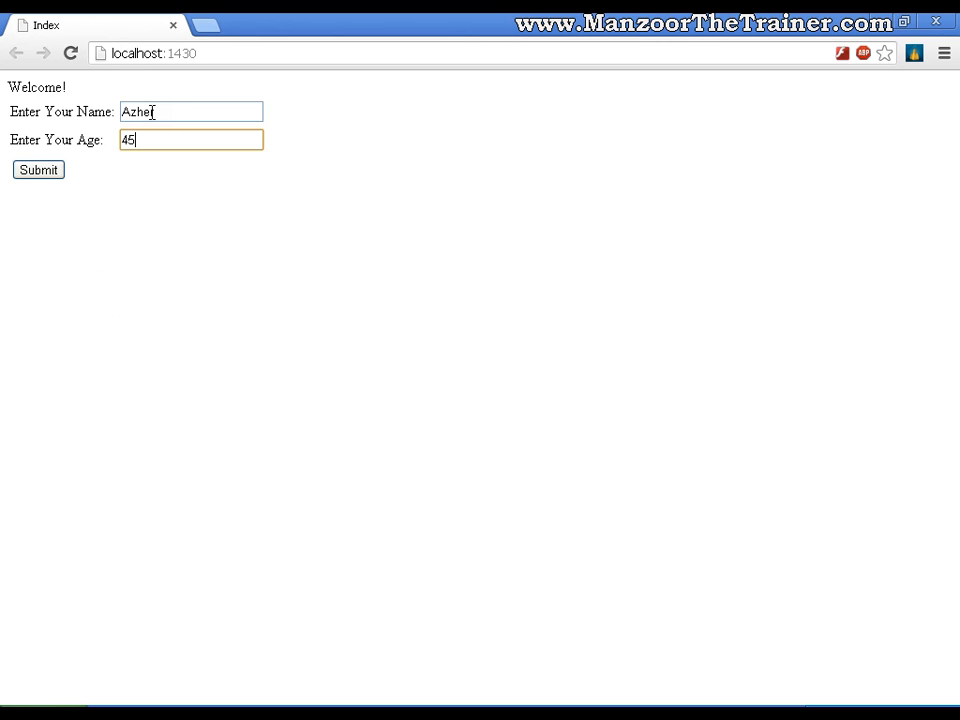
pyautogui.click(38, 168)
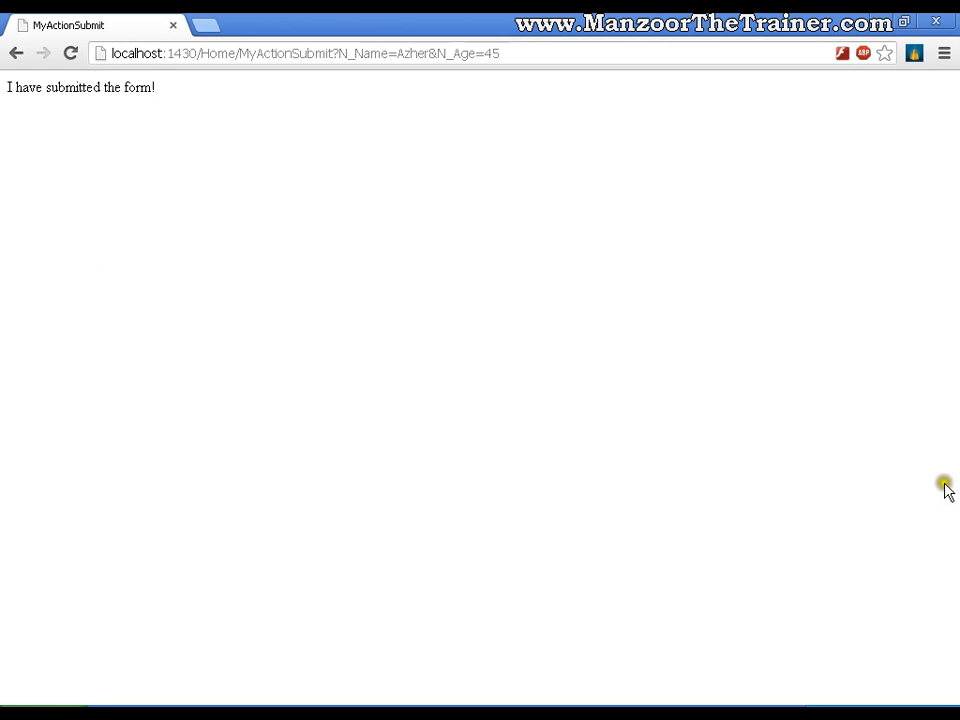
pyautogui.moveTo(210, 144)
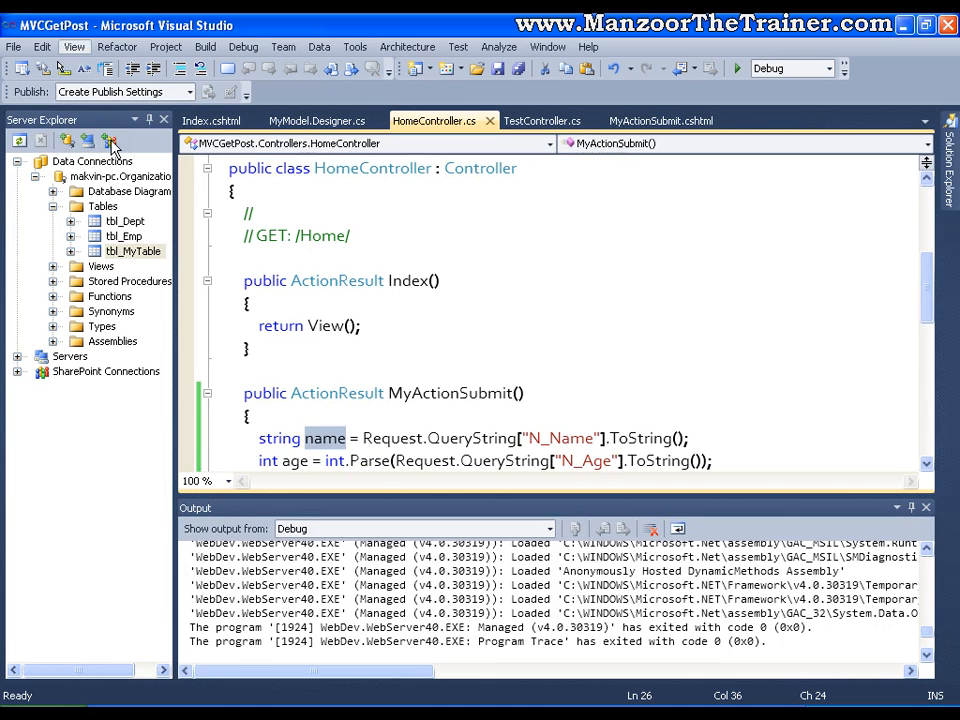
# Step: Refresh Server Explorer and show tbl_MyTable data, confirming the new Azher row with age 45
pyautogui.click(126, 236)
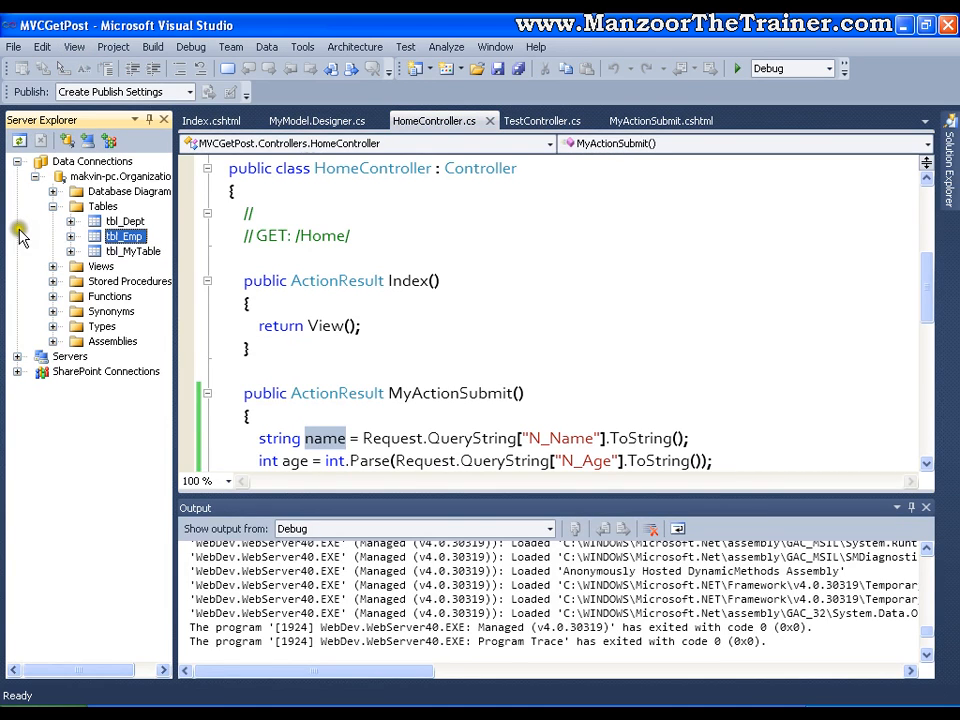
pyautogui.click(140, 250)
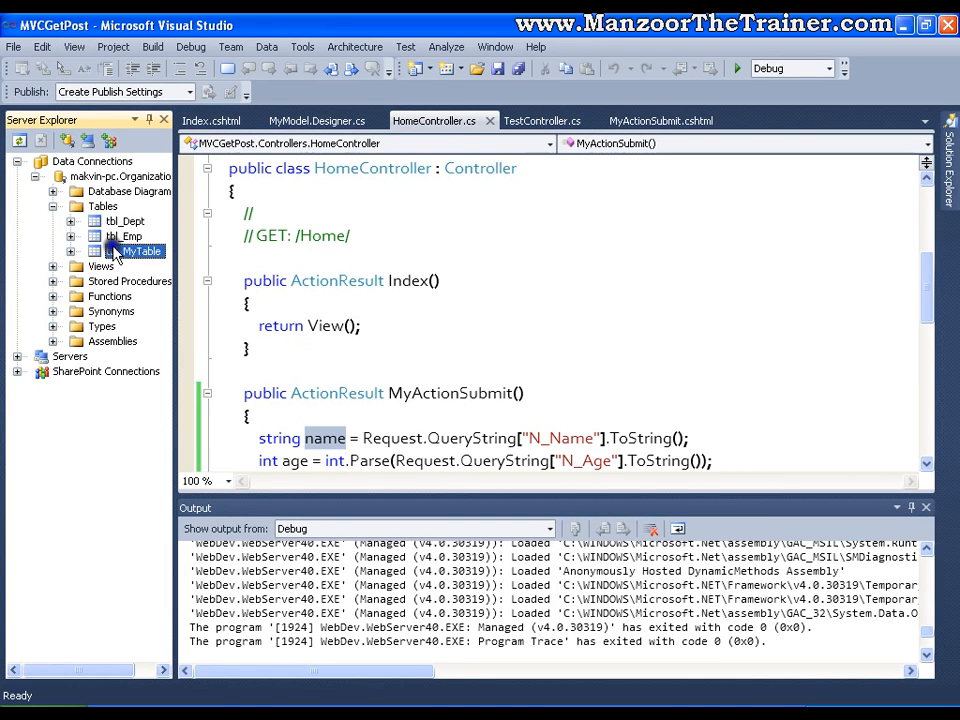
pyautogui.doubleClick(132, 250)
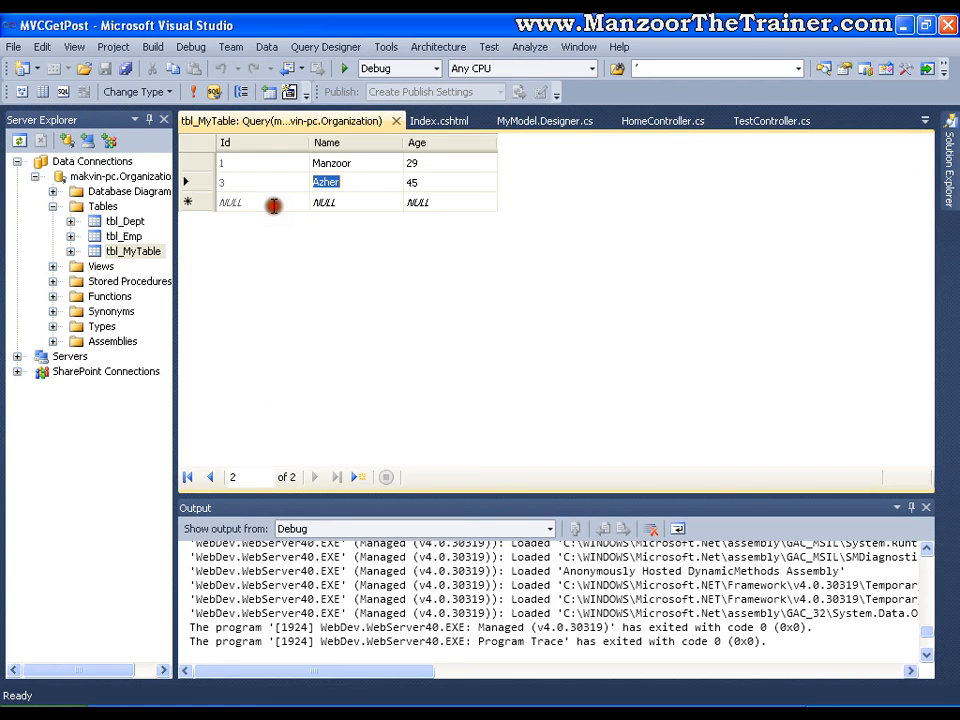
pyautogui.click(412, 182)
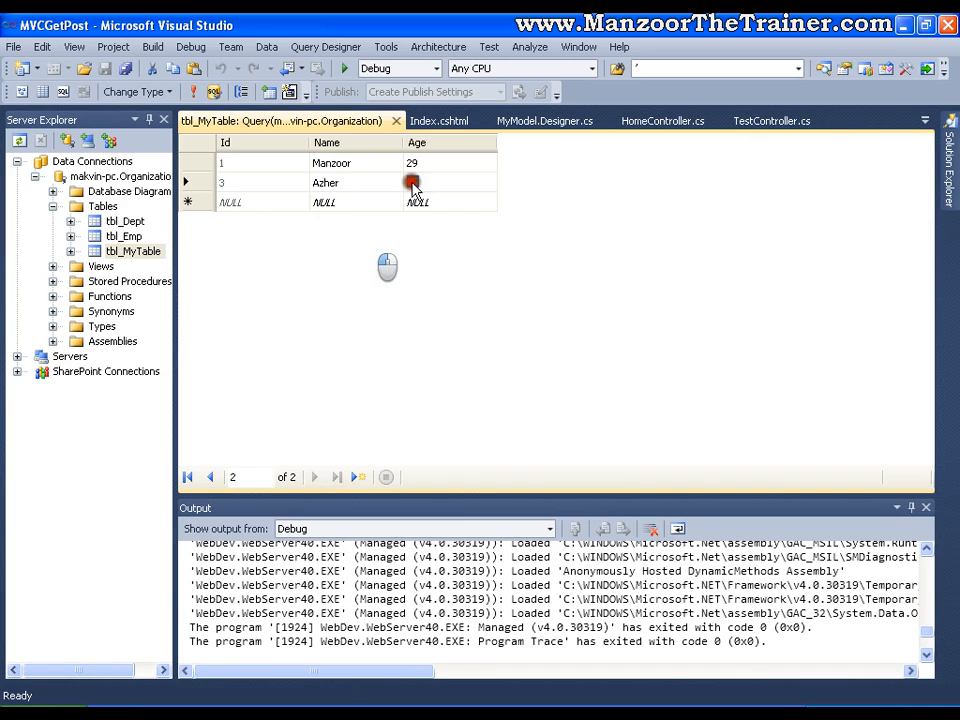
pyautogui.doubleClick(412, 180)
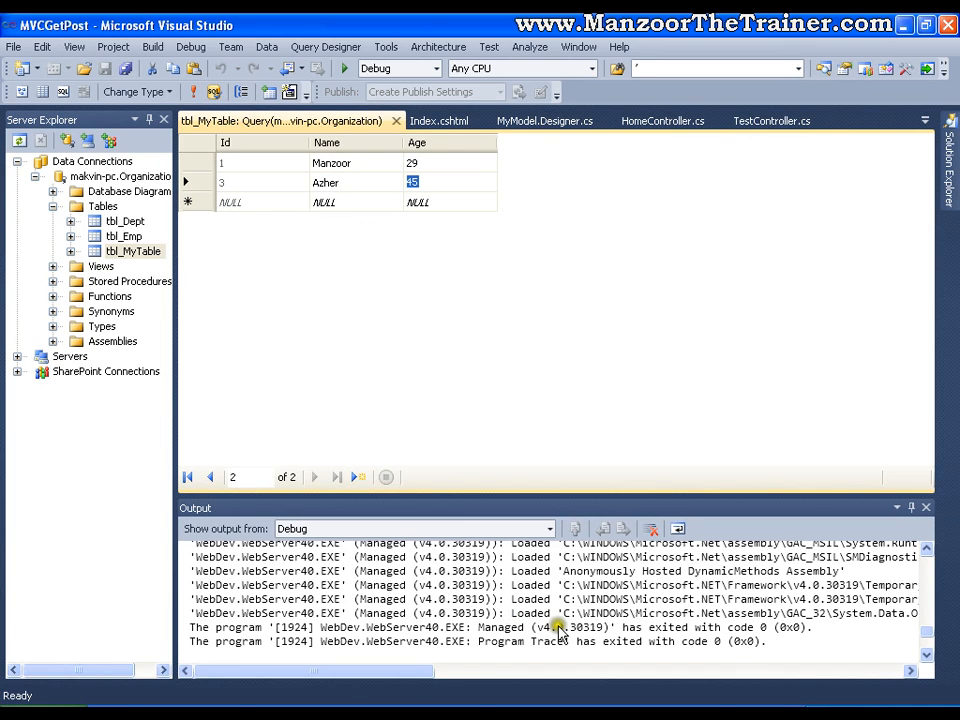
pyautogui.click(664, 120)
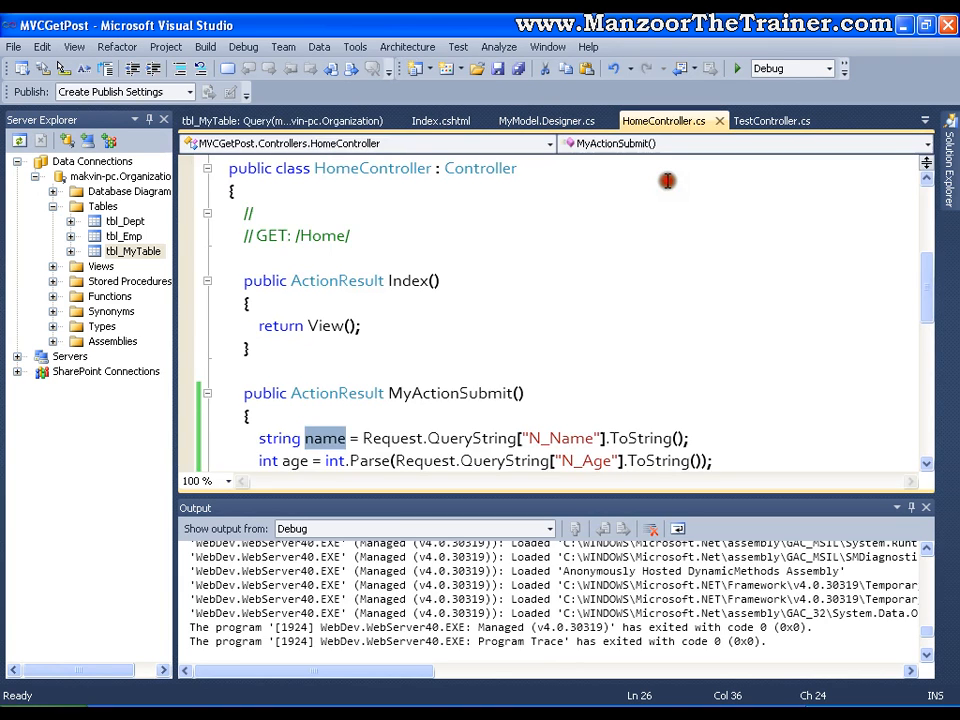
# Step: Add a 'post' comment line beneath the get Request.QueryString note and save the file
pyautogui.scroll(3)
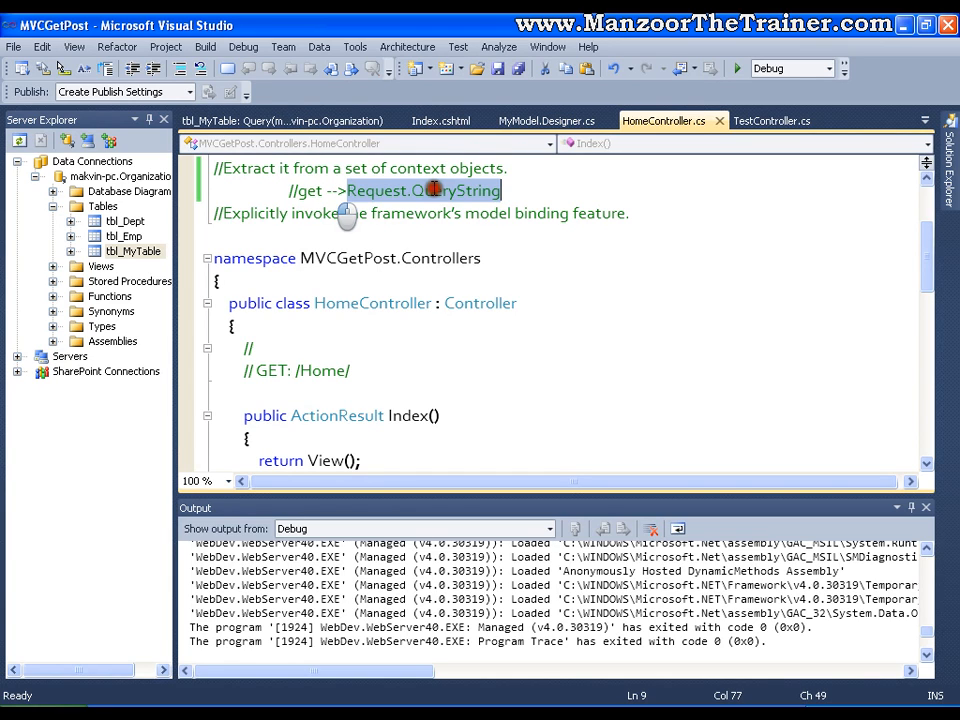
pyautogui.scroll(-3)
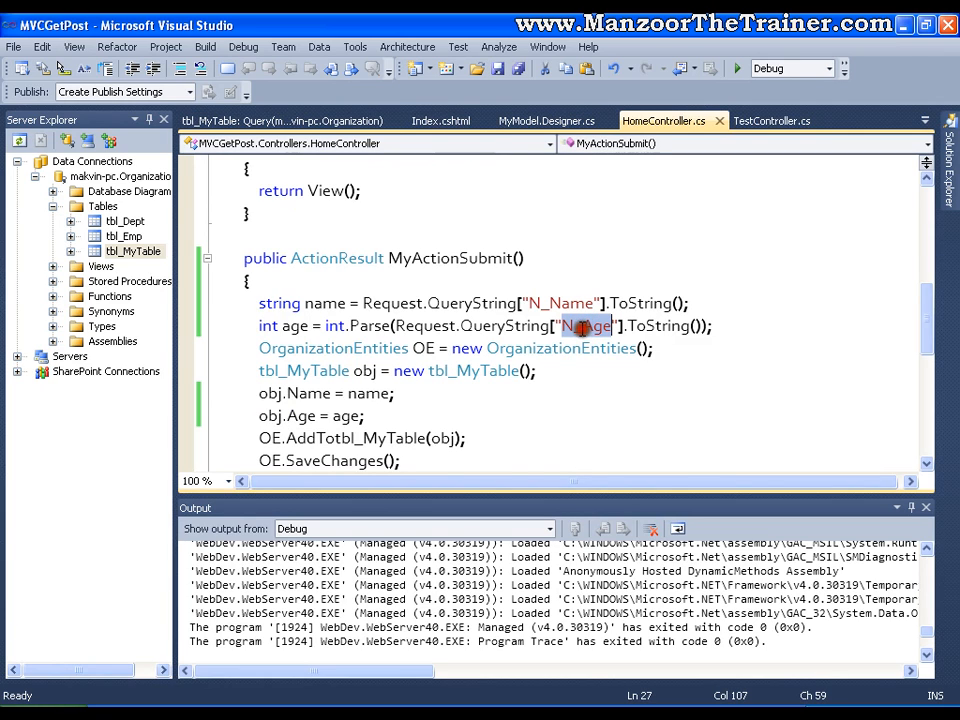
pyautogui.scroll(3)
pyautogui.write('//get -->Request.QueryString')
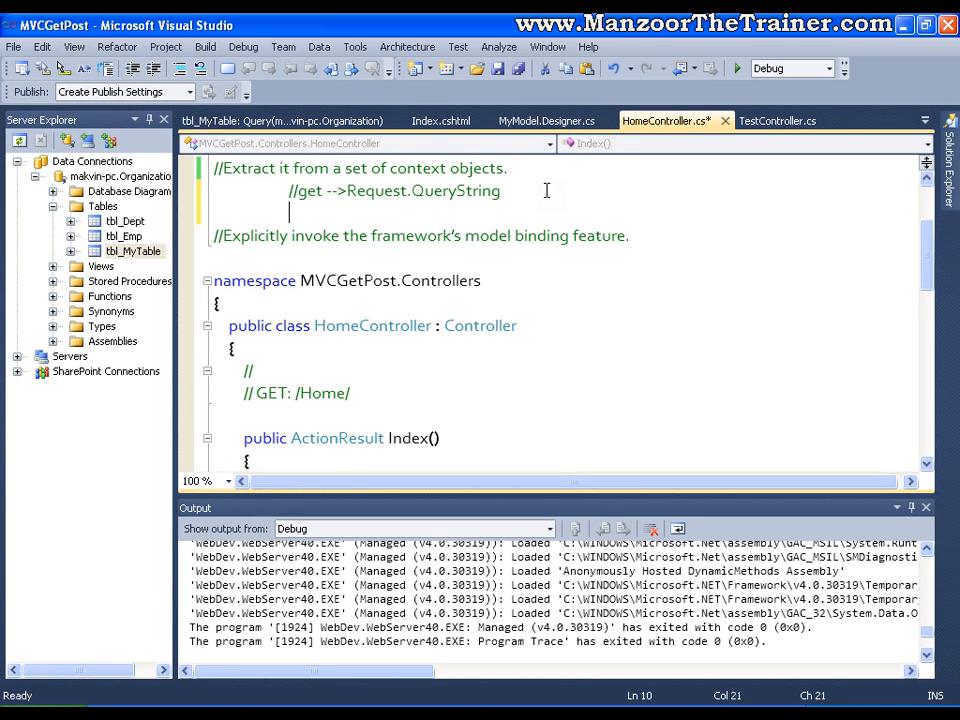
pyautogui.write('/post')
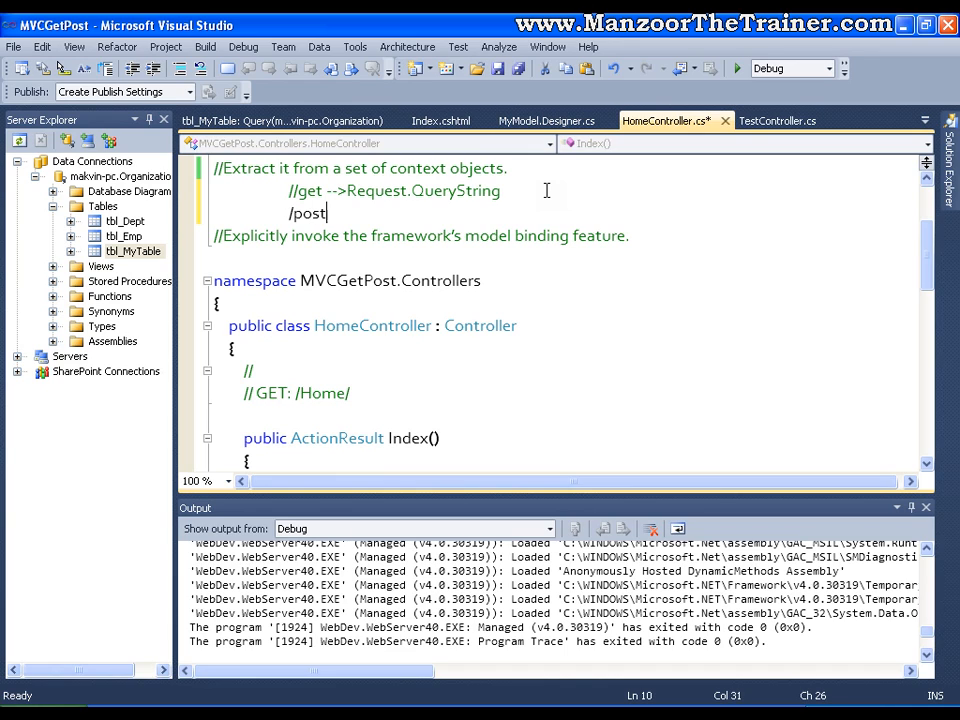
pyautogui.press('ctrl+s')
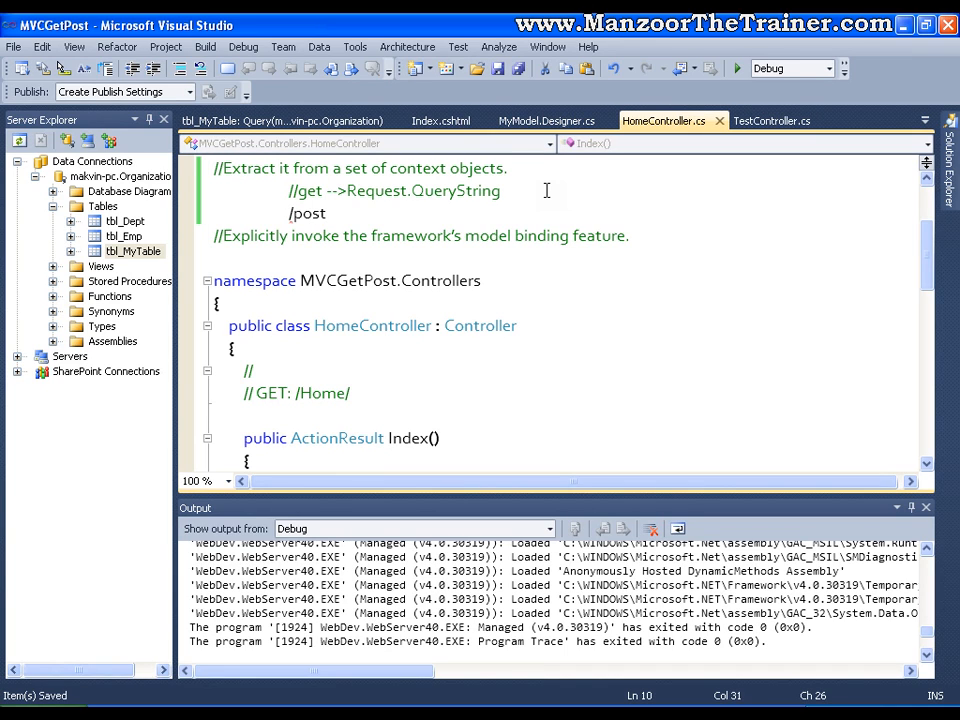
pyautogui.click(290, 212)
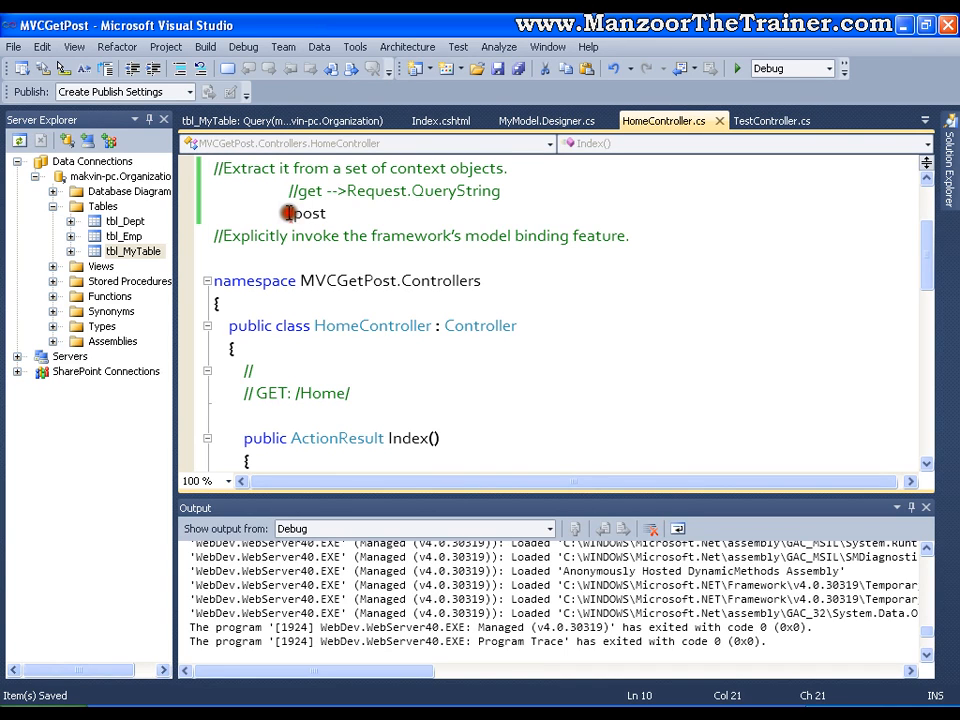